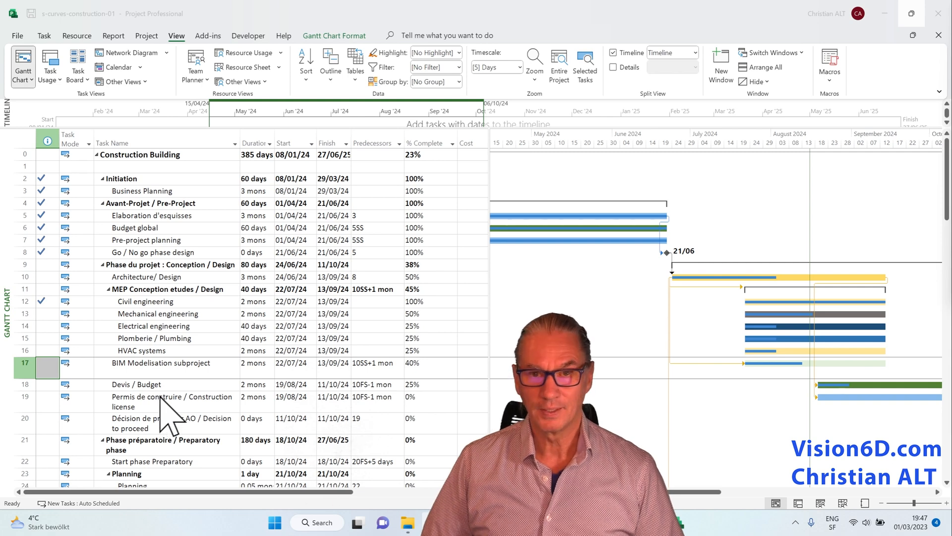
{"action": "mouse_move", "coordinate": [646, 231]}
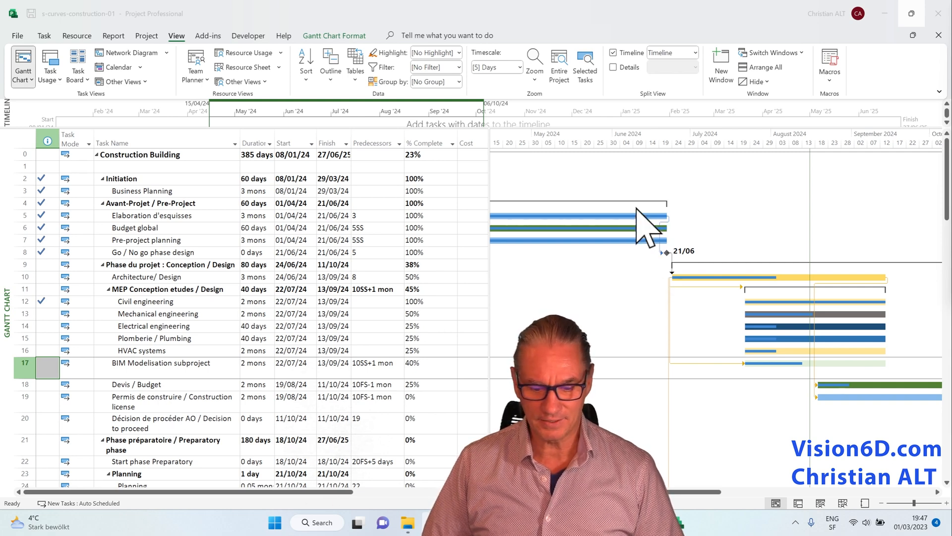
{"action": "mouse_move", "coordinate": [571, 263]}
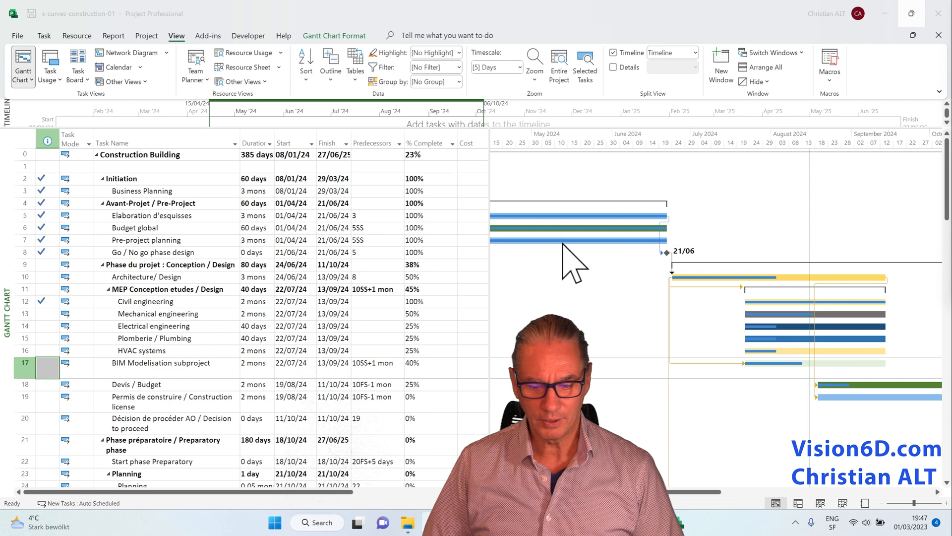
{"action": "mouse_move", "coordinate": [607, 254]}
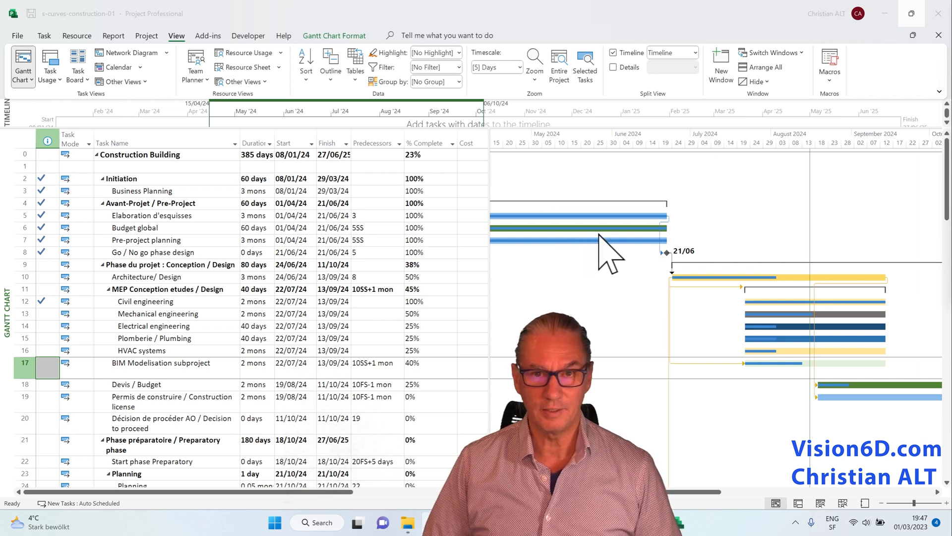
{"action": "mouse_move", "coordinate": [604, 267]}
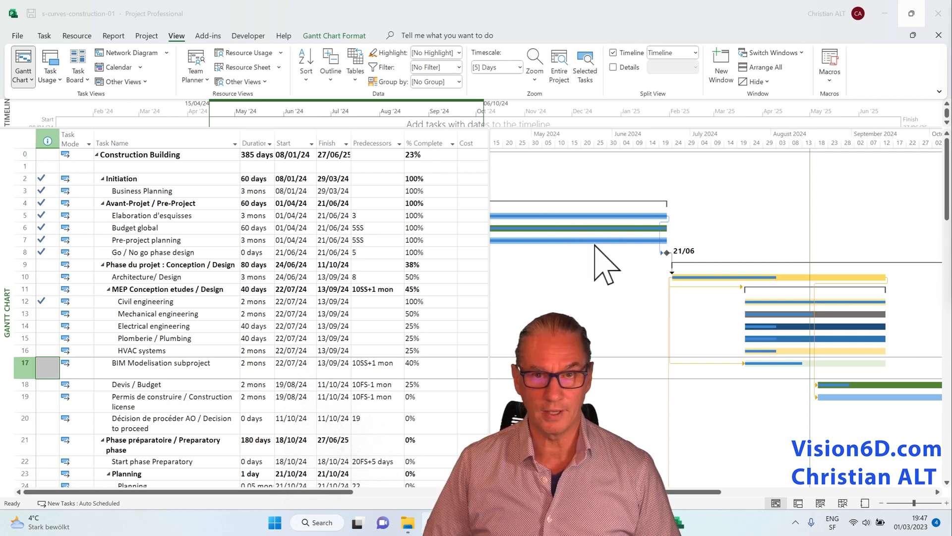
{"action": "mouse_move", "coordinate": [607, 249]}
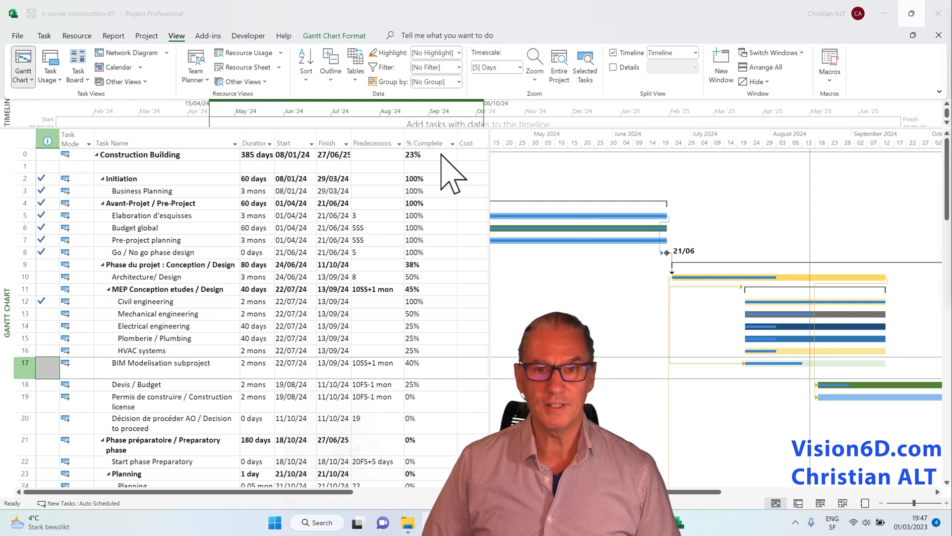
{"action": "mouse_move", "coordinate": [437, 163]}
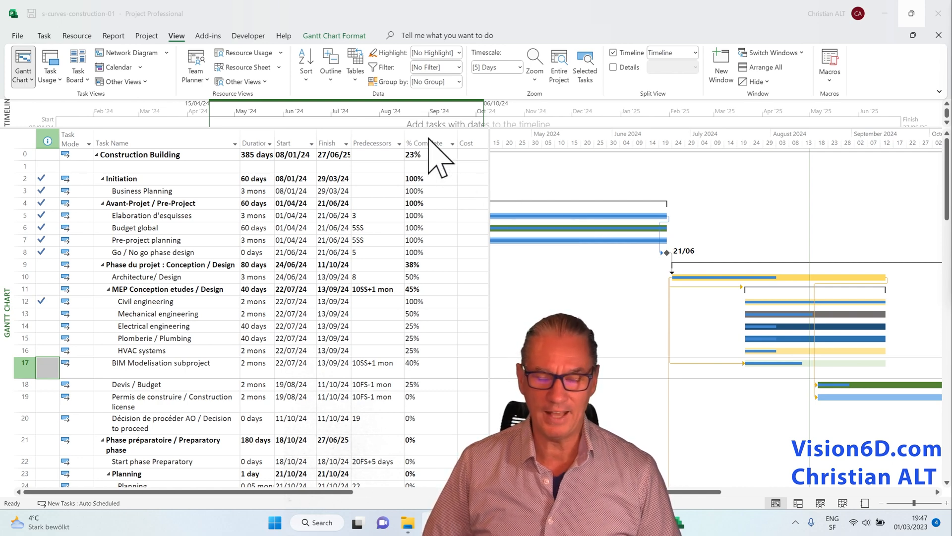
{"action": "mouse_move", "coordinate": [434, 179]}
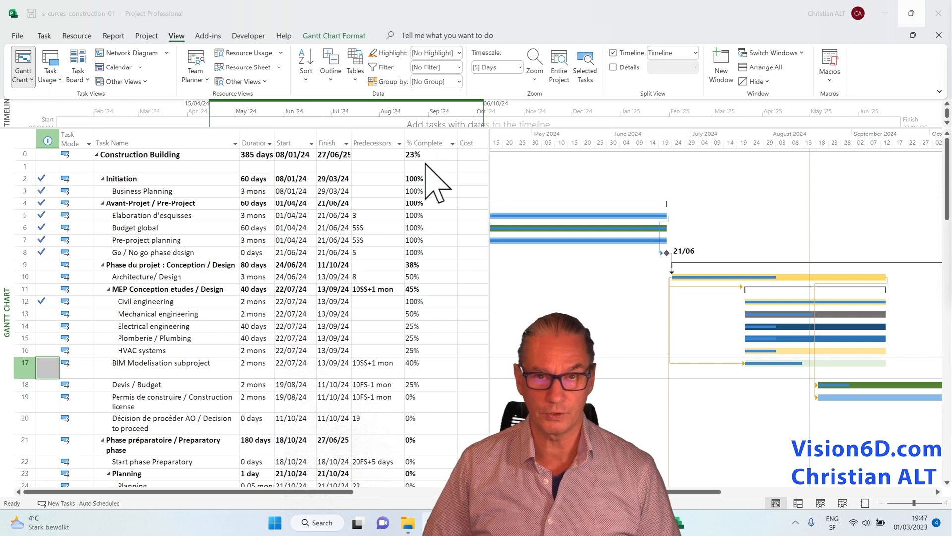
{"action": "mouse_move", "coordinate": [432, 431]}
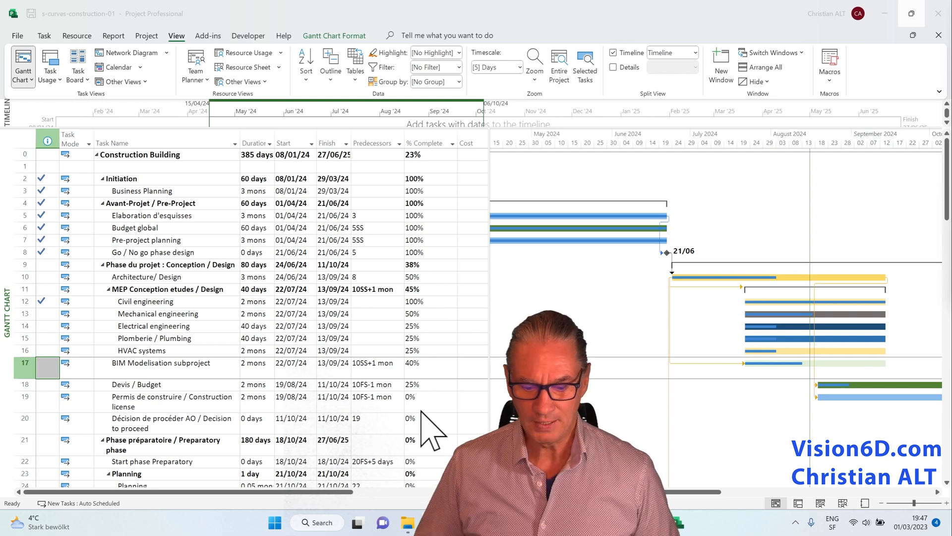
{"action": "mouse_move", "coordinate": [526, 252]}
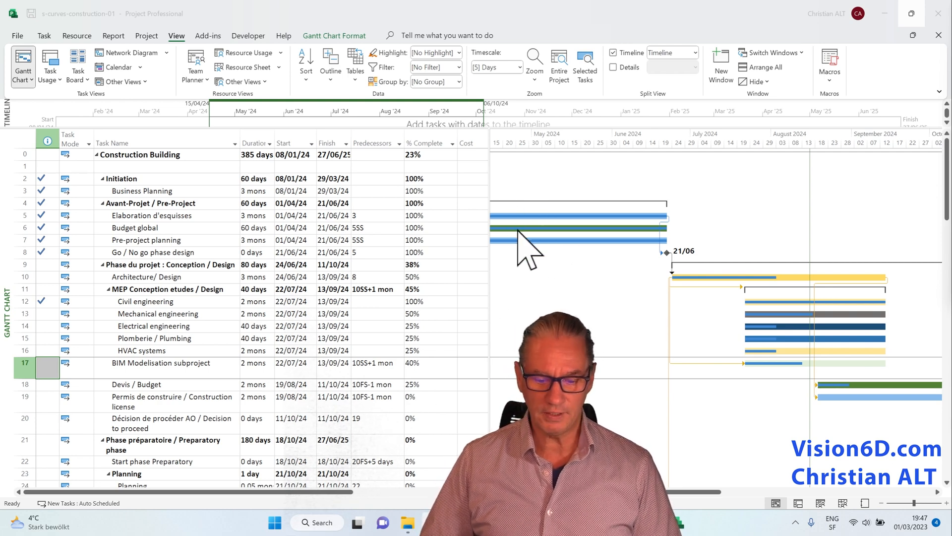
{"action": "mouse_move", "coordinate": [539, 258]}
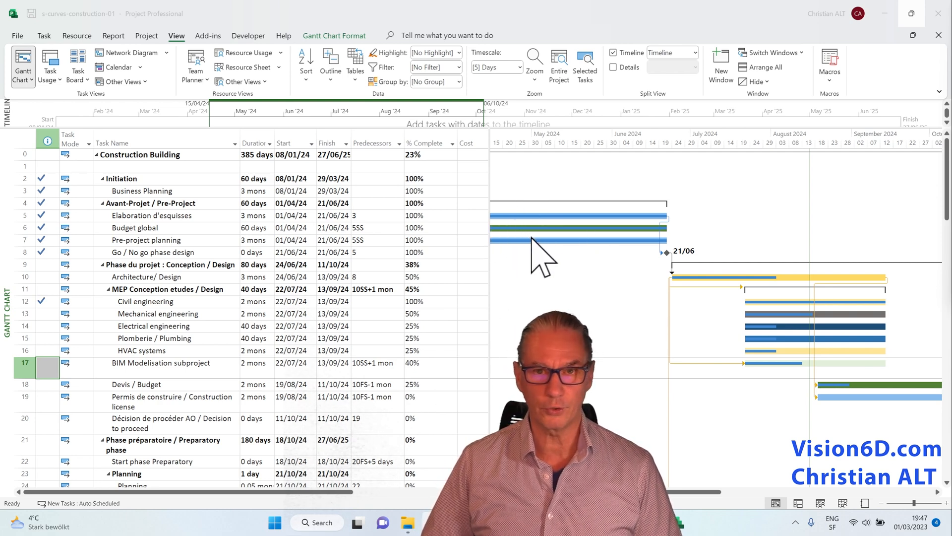
{"action": "mouse_move", "coordinate": [574, 267]}
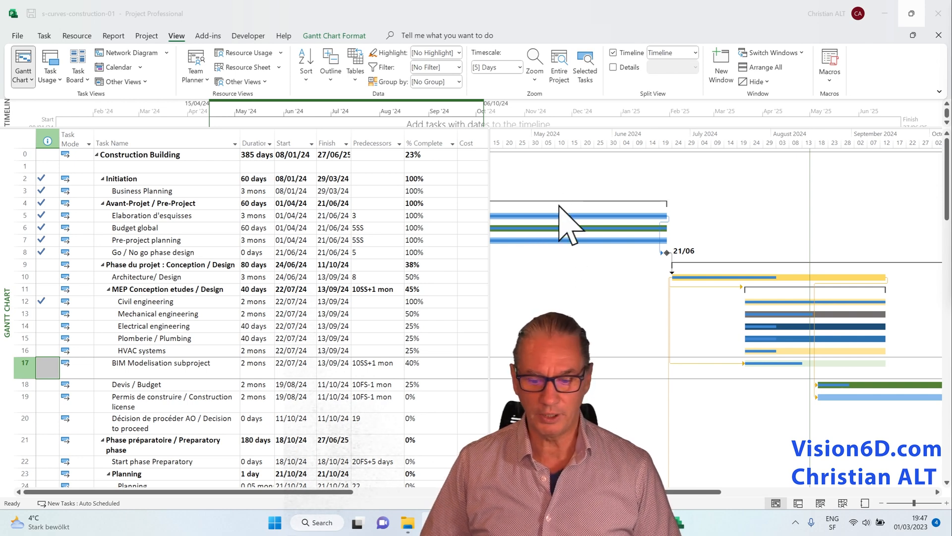
{"action": "mouse_move", "coordinate": [649, 264]}
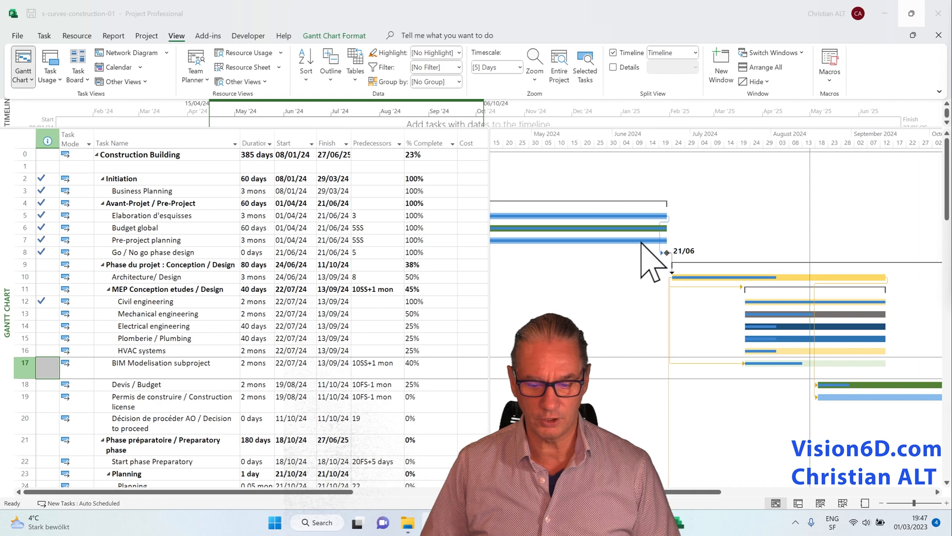
{"action": "mouse_move", "coordinate": [586, 252]}
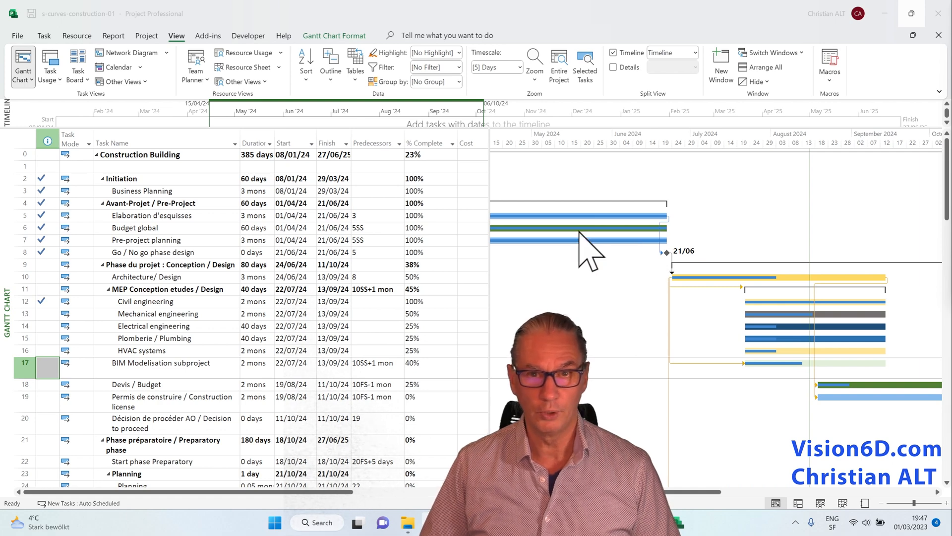
{"action": "mouse_move", "coordinate": [668, 264]}
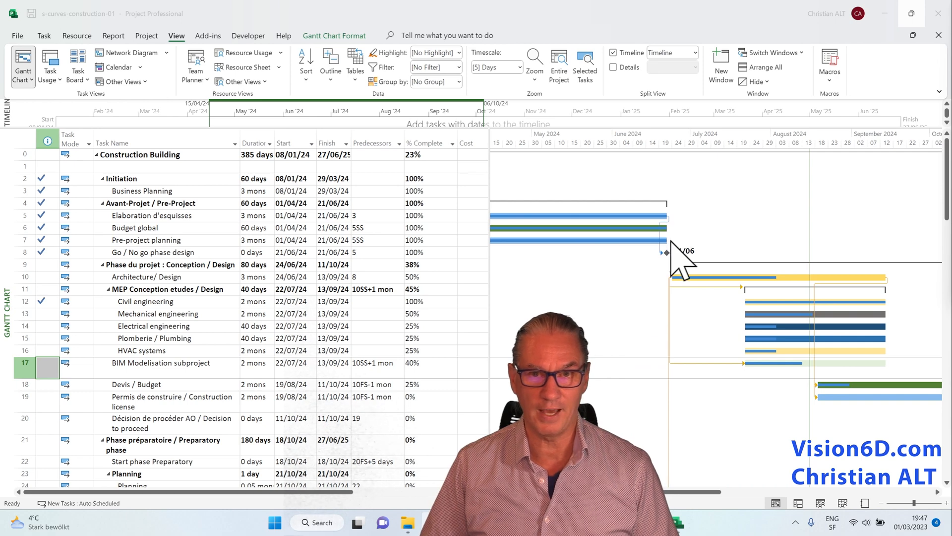
{"action": "mouse_move", "coordinate": [674, 261]}
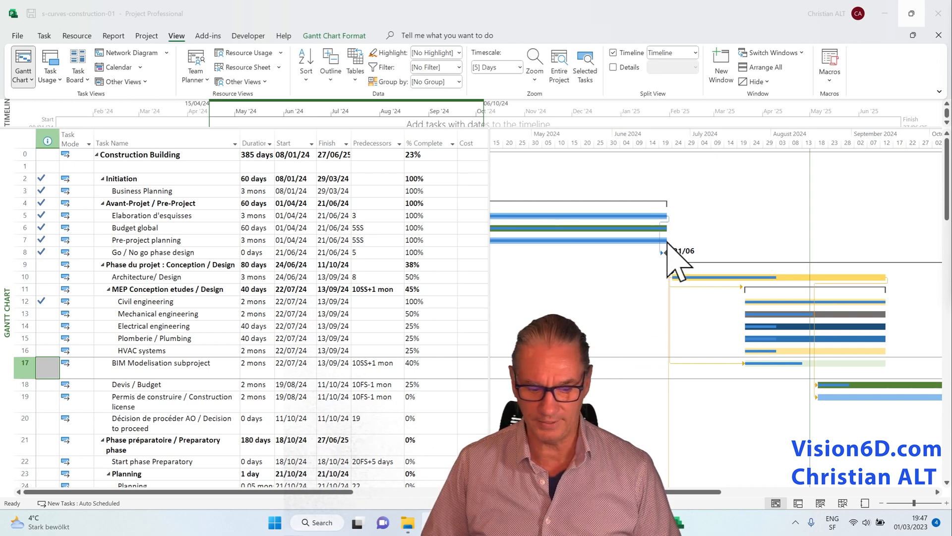
{"action": "mouse_move", "coordinate": [176, 231]}
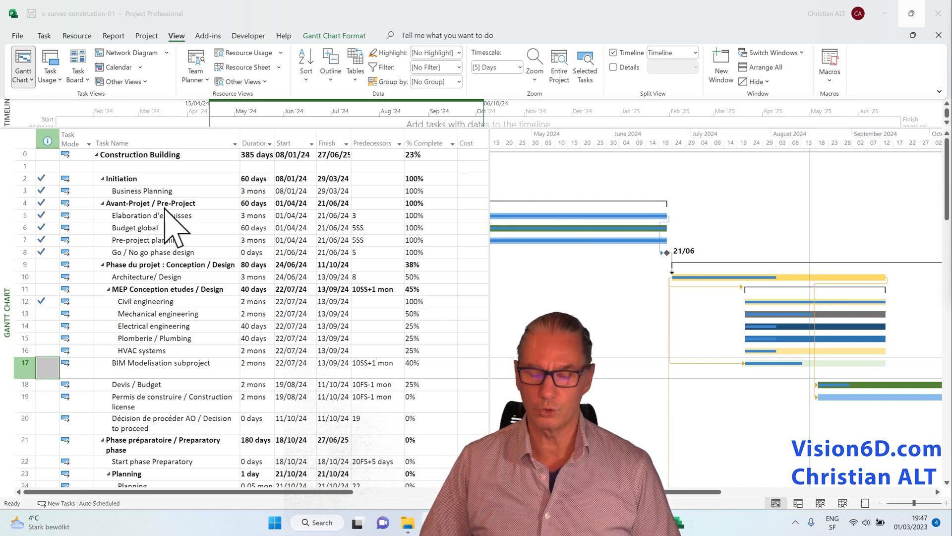
{"action": "mouse_move", "coordinate": [146, 292]}
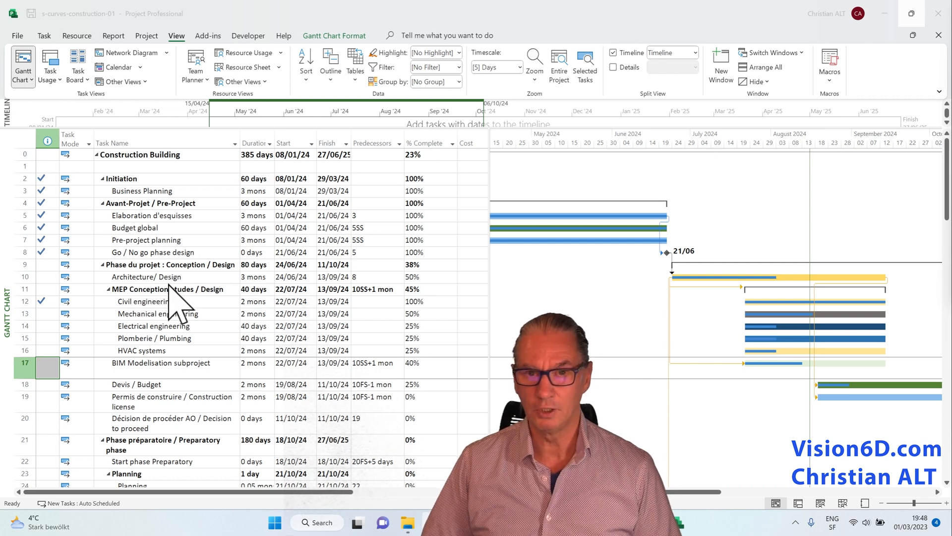
{"action": "mouse_move", "coordinate": [237, 309]}
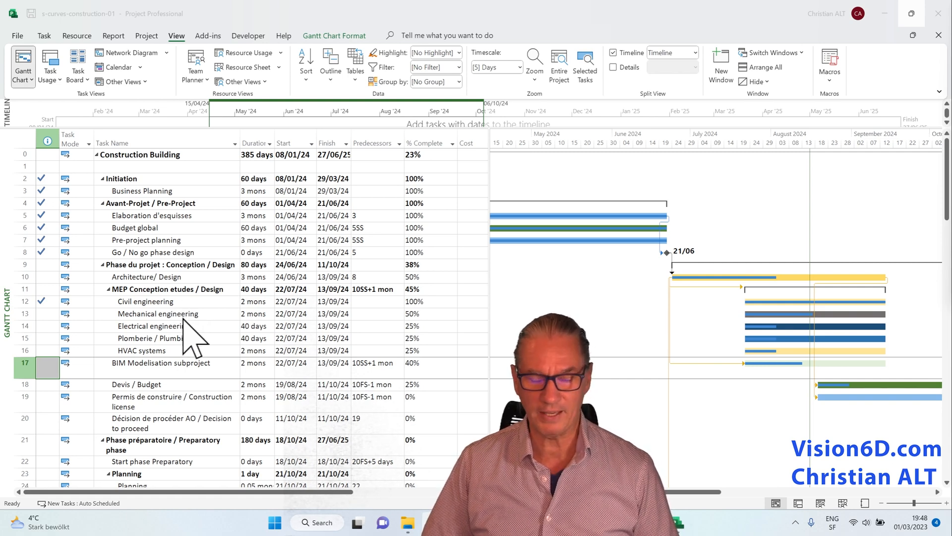
{"action": "mouse_move", "coordinate": [213, 352]}
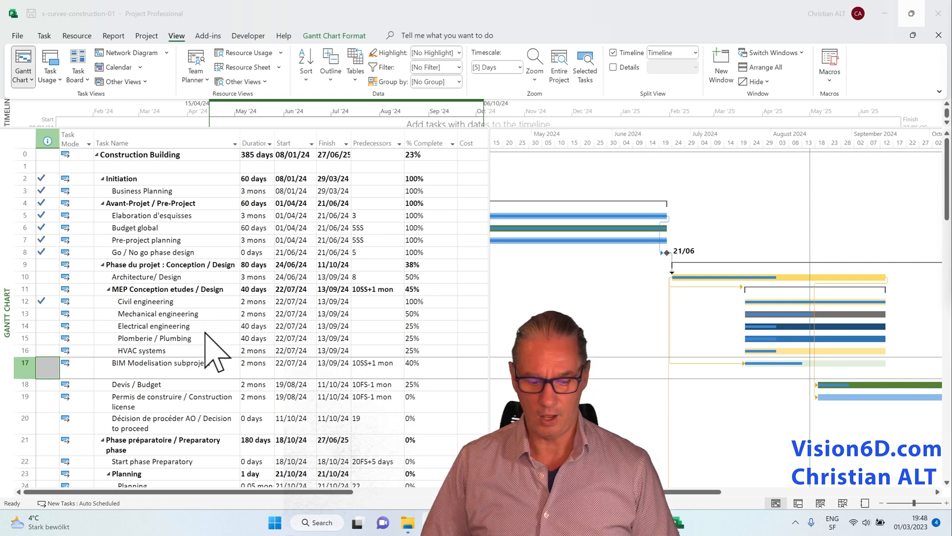
{"action": "mouse_move", "coordinate": [194, 374]}
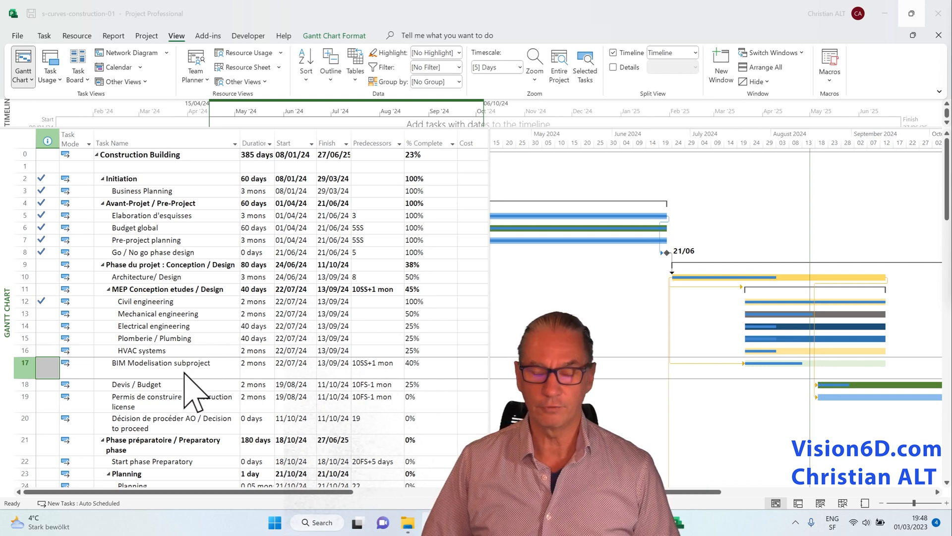
{"action": "mouse_move", "coordinate": [212, 367]}
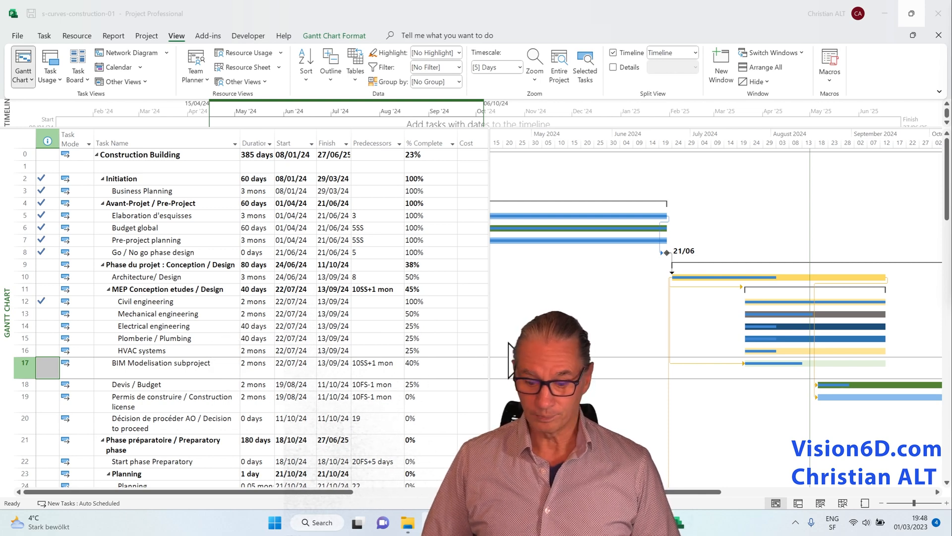
{"action": "mouse_move", "coordinate": [438, 270]}
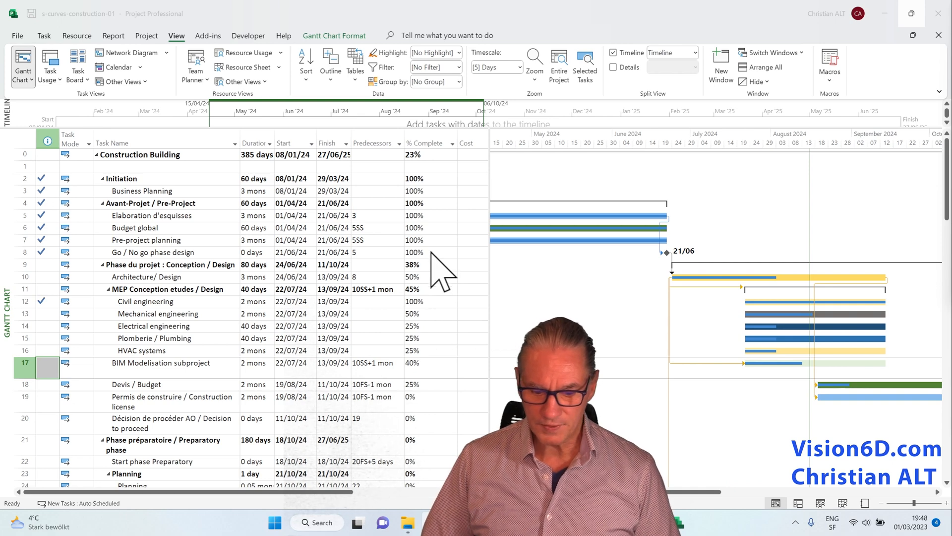
{"action": "mouse_move", "coordinate": [429, 304]}
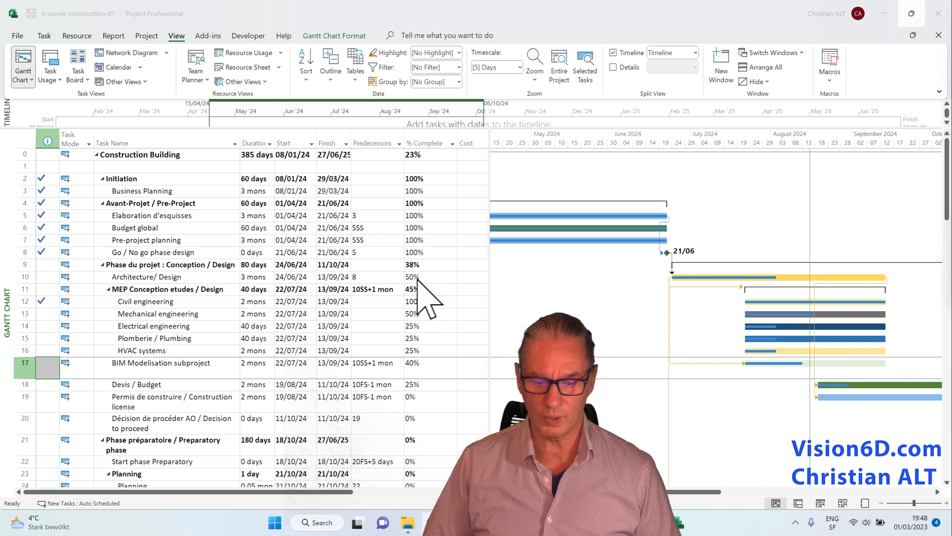
{"action": "mouse_move", "coordinate": [416, 321]}
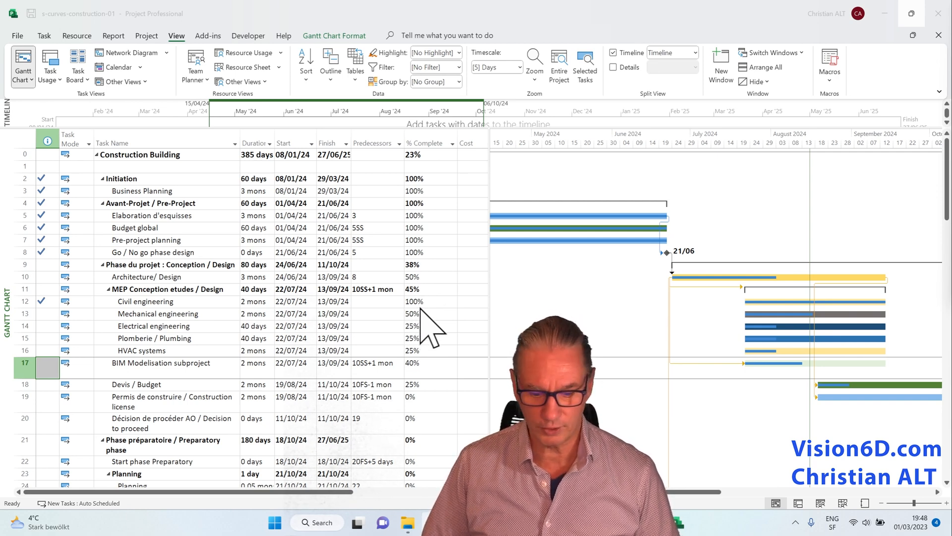
{"action": "mouse_move", "coordinate": [422, 331]}
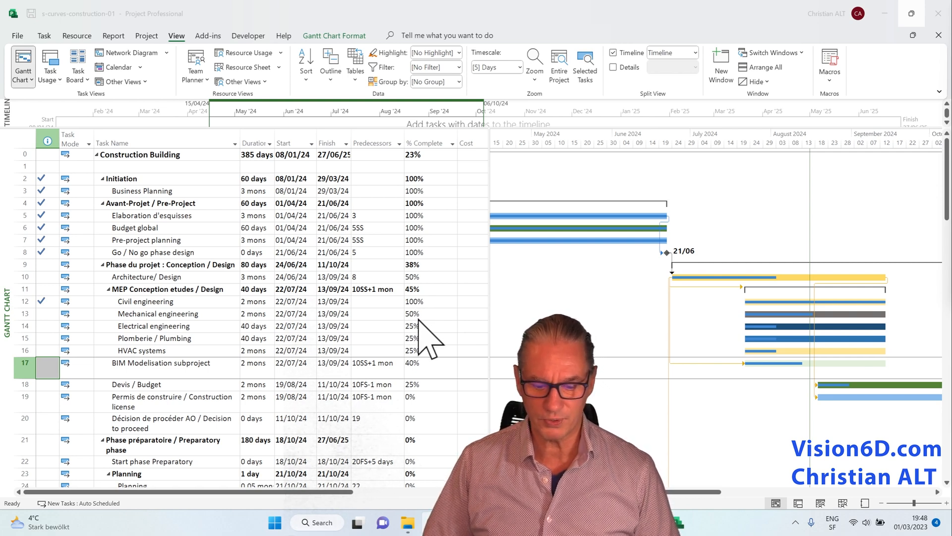
{"action": "mouse_move", "coordinate": [431, 380]}
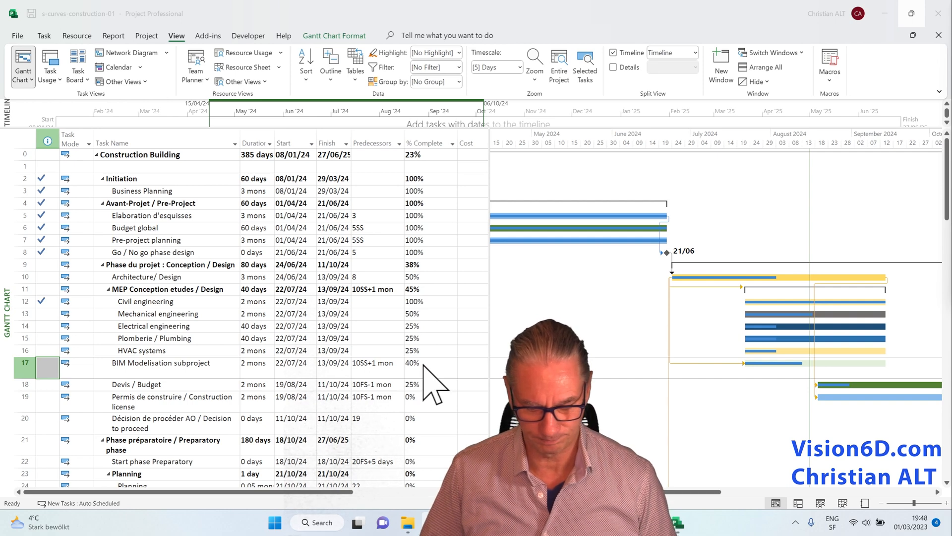
{"action": "mouse_move", "coordinate": [762, 264]}
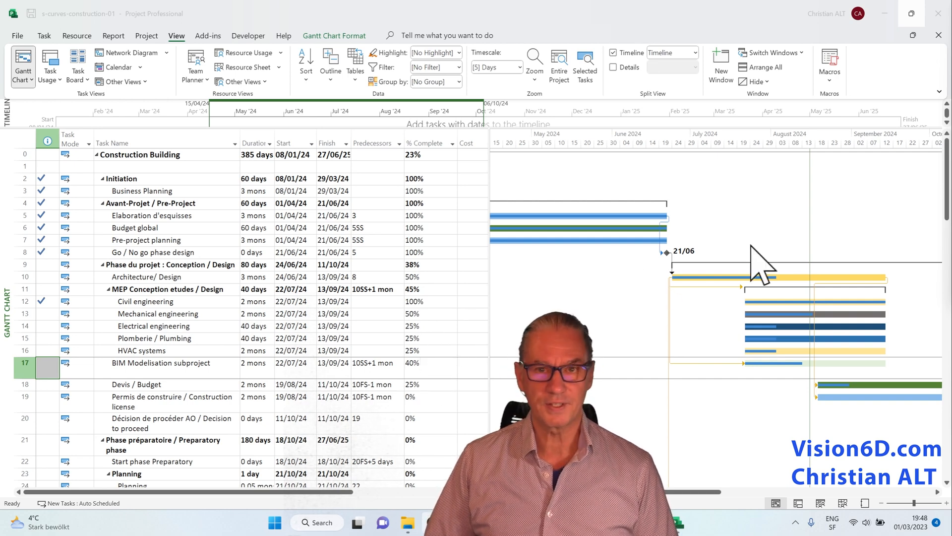
{"action": "mouse_move", "coordinate": [710, 377]}
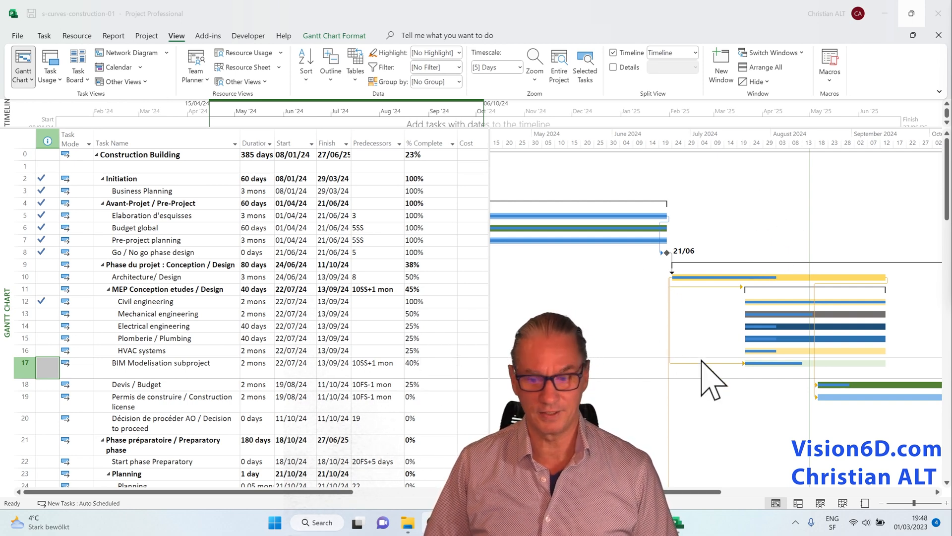
{"action": "mouse_move", "coordinate": [698, 298]}
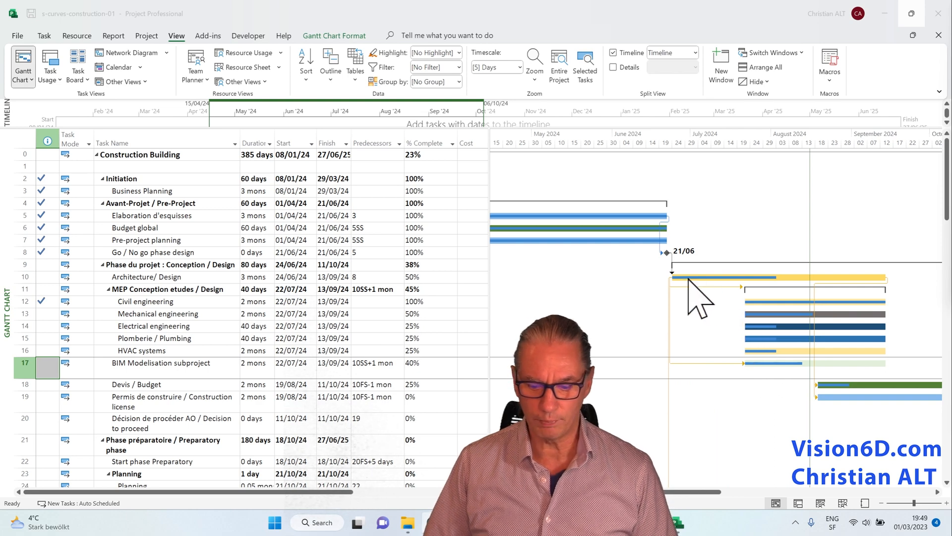
{"action": "mouse_move", "coordinate": [783, 304]}
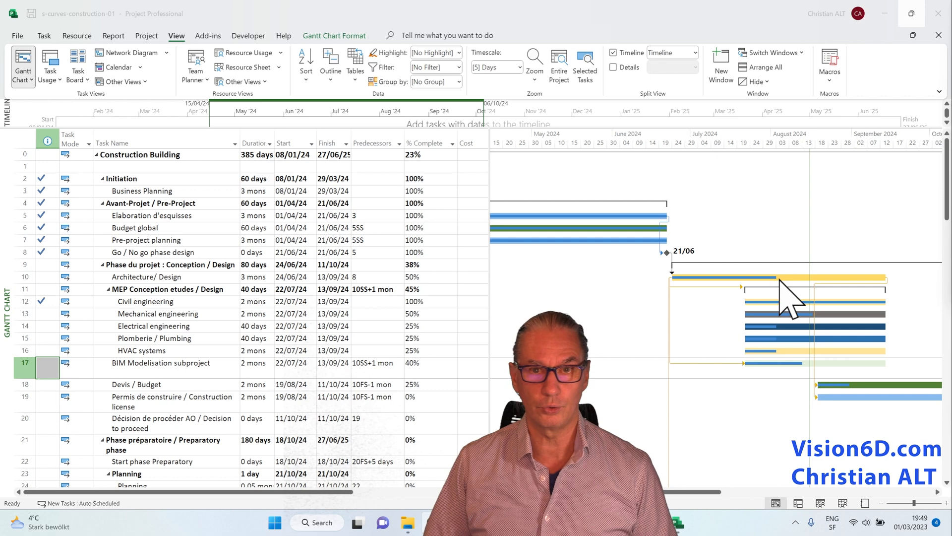
{"action": "mouse_move", "coordinate": [793, 380]}
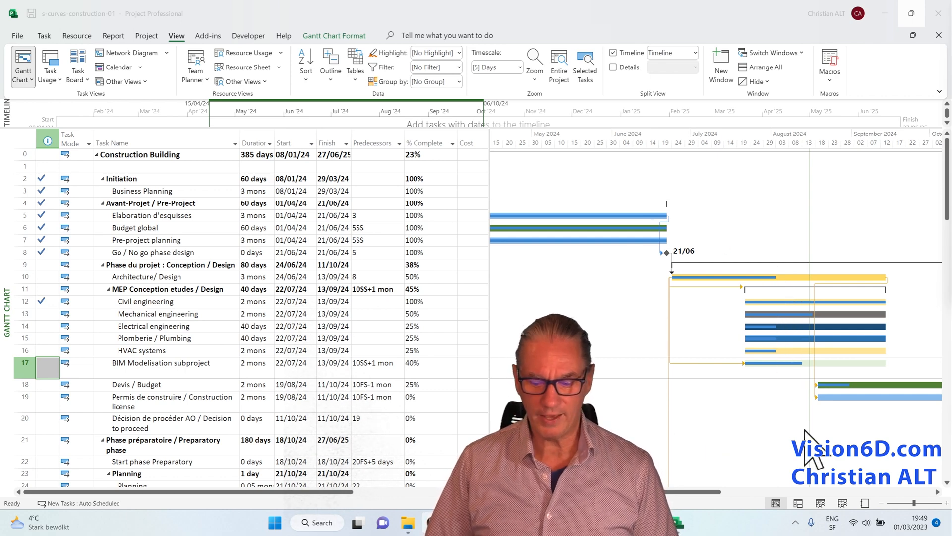
{"action": "mouse_move", "coordinate": [801, 432]}
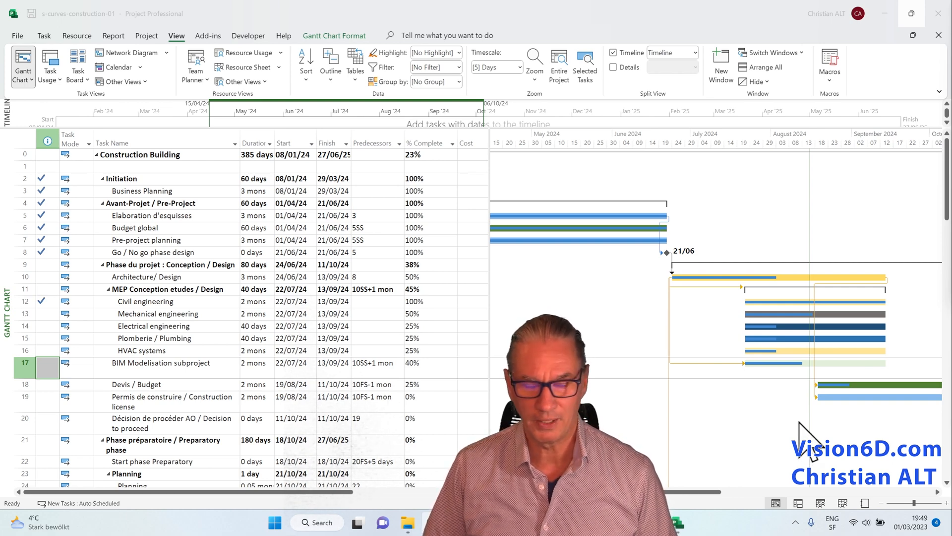
{"action": "mouse_move", "coordinate": [801, 437]}
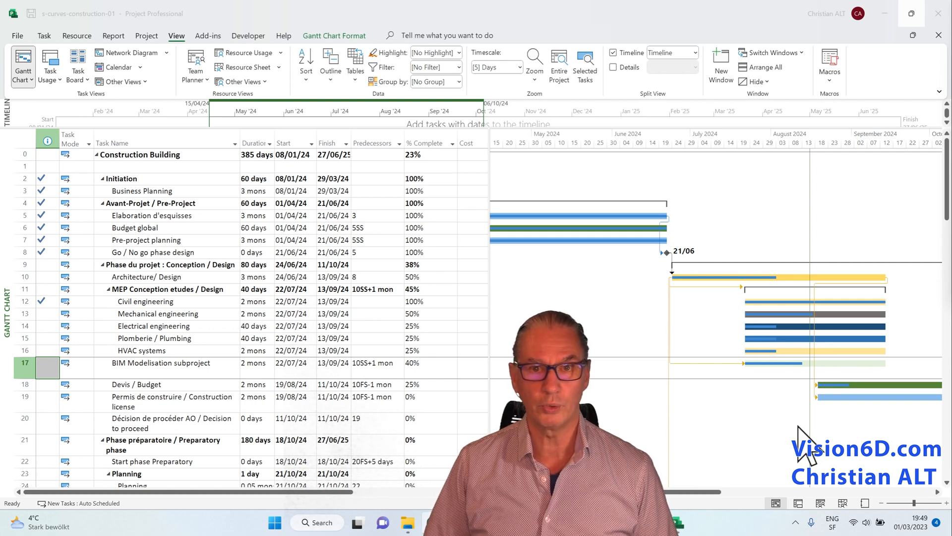
{"action": "mouse_move", "coordinate": [720, 423]}
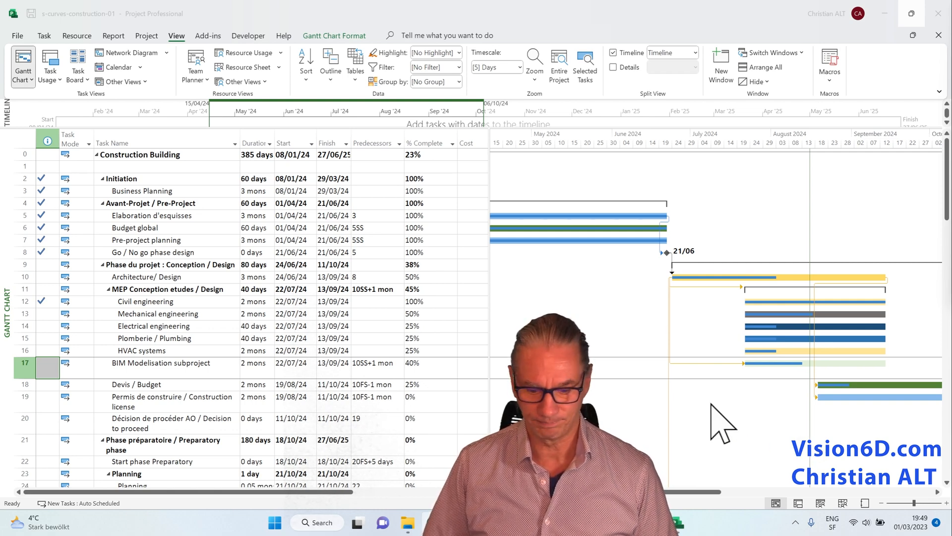
{"action": "mouse_move", "coordinate": [779, 218]}
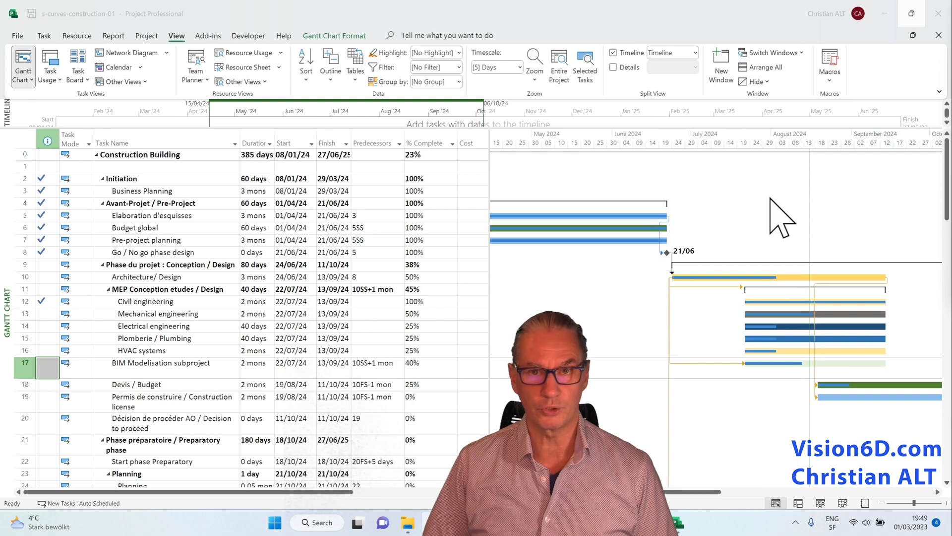
{"action": "mouse_move", "coordinate": [789, 206]}
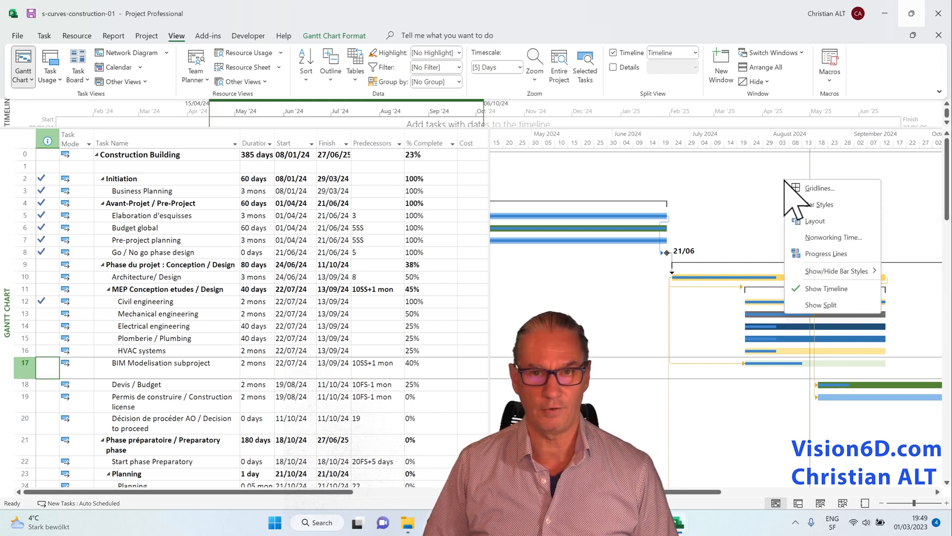
{"action": "mouse_move", "coordinate": [838, 274]}
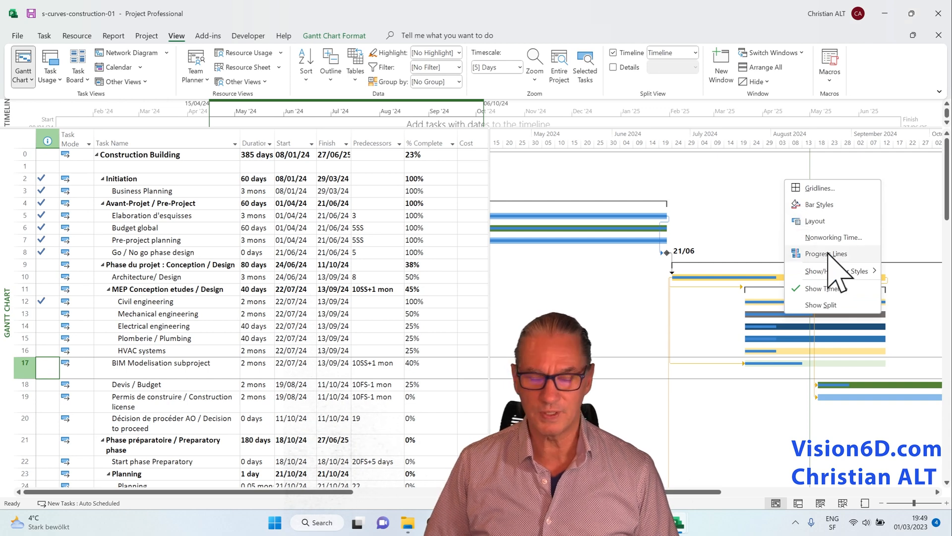
Step: Enable the current progress line drawn at the project status date in Progress Lines settings
{"action": "left_click", "coordinate": [827, 252]}
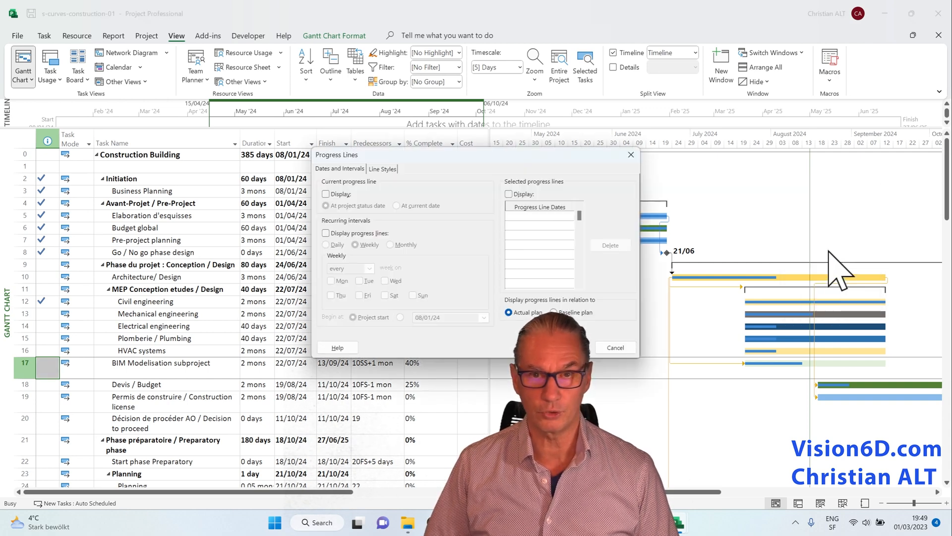
{"action": "mouse_move", "coordinate": [380, 167]}
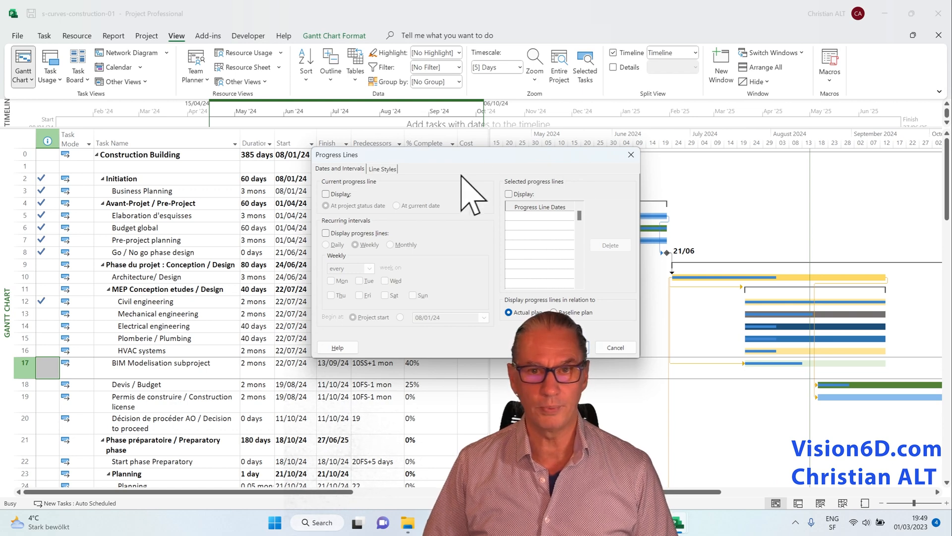
{"action": "mouse_move", "coordinate": [443, 334]}
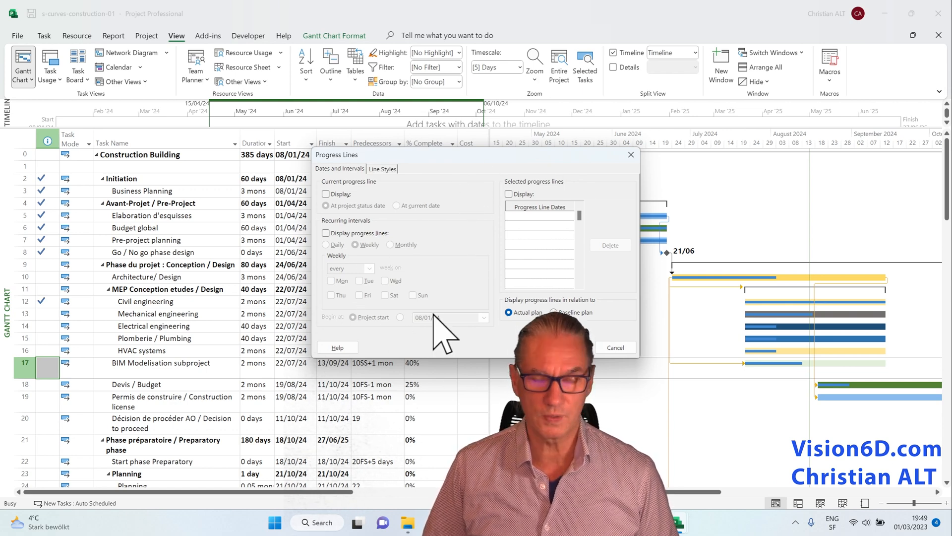
{"action": "mouse_move", "coordinate": [464, 349]}
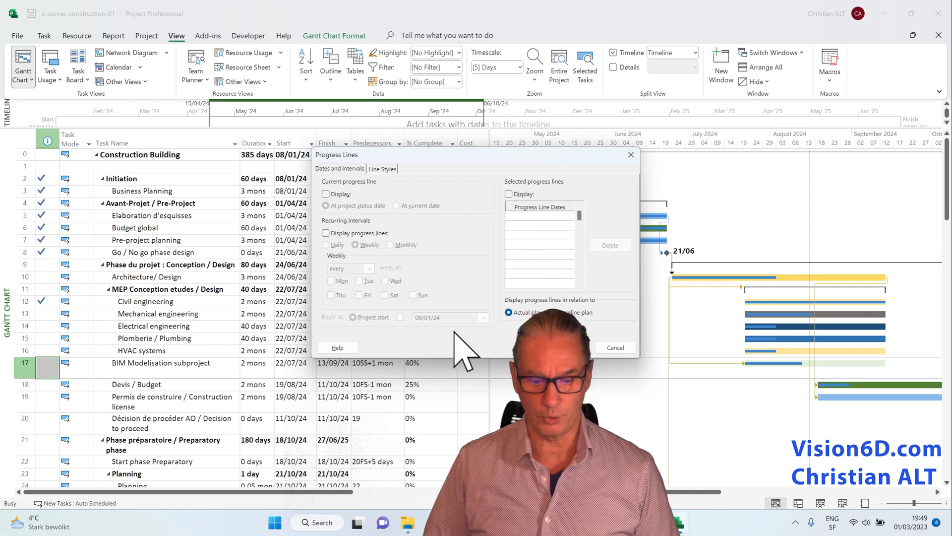
{"action": "mouse_move", "coordinate": [331, 218]}
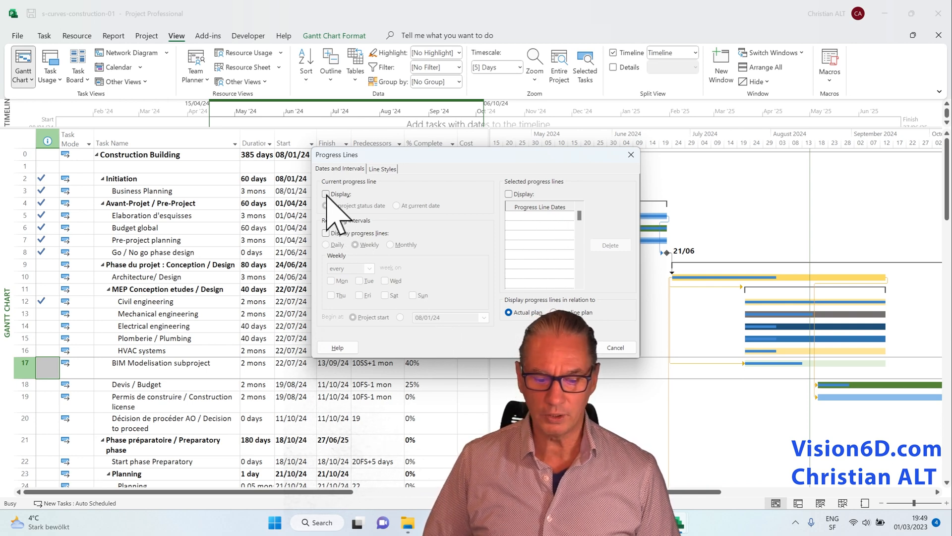
{"action": "left_click", "coordinate": [326, 194]}
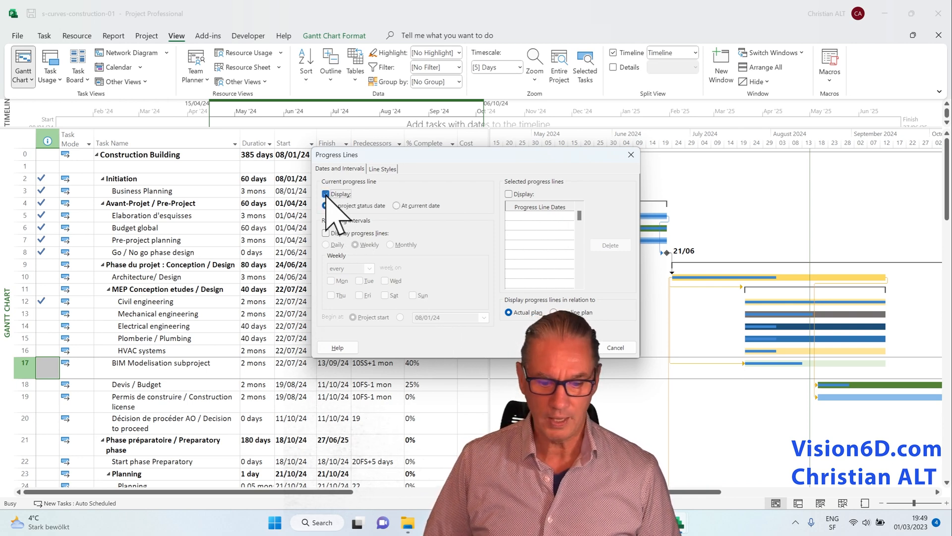
{"action": "left_click", "coordinate": [327, 205]}
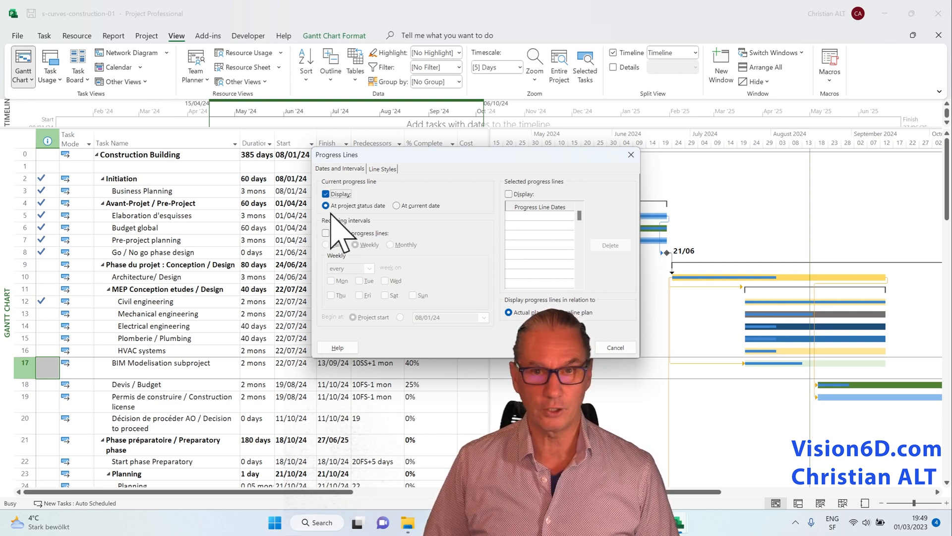
{"action": "mouse_move", "coordinate": [389, 234]}
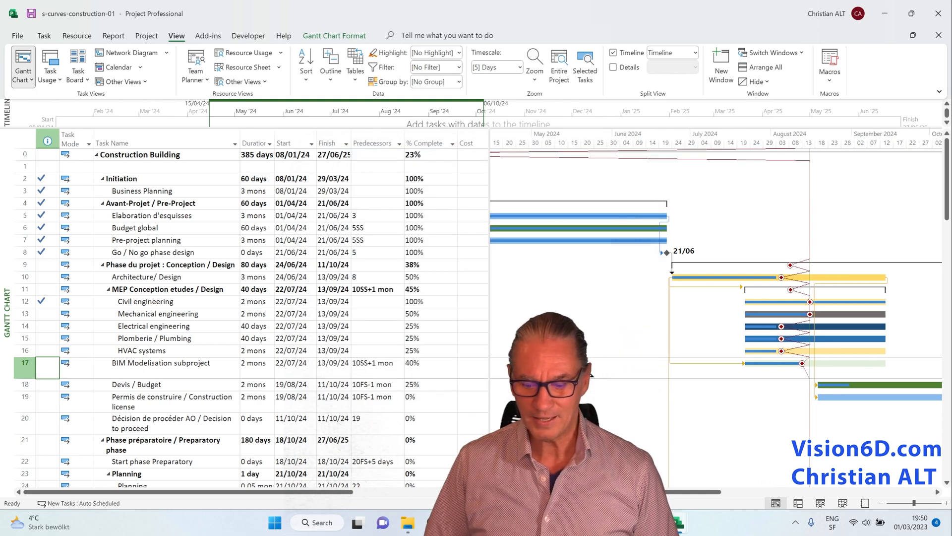
{"action": "mouse_move", "coordinate": [827, 401]}
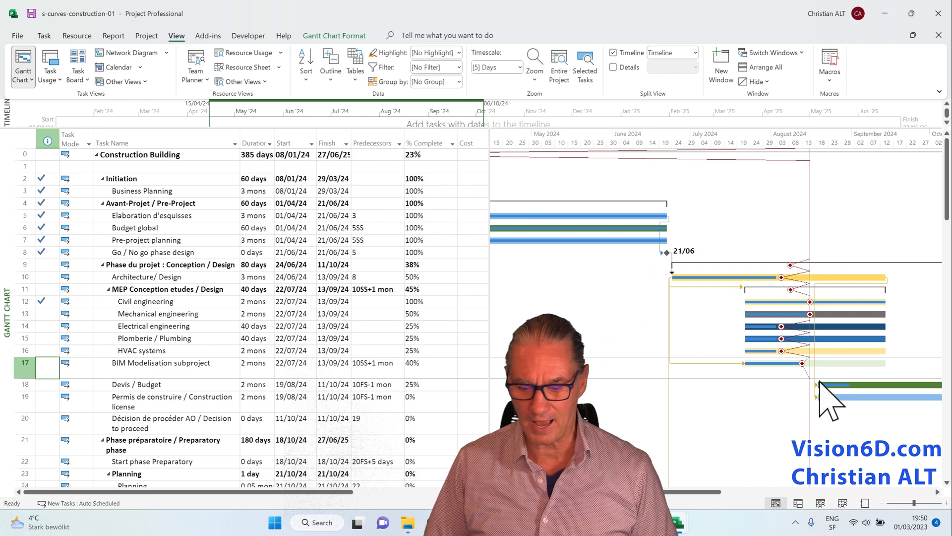
{"action": "mouse_move", "coordinate": [817, 273]}
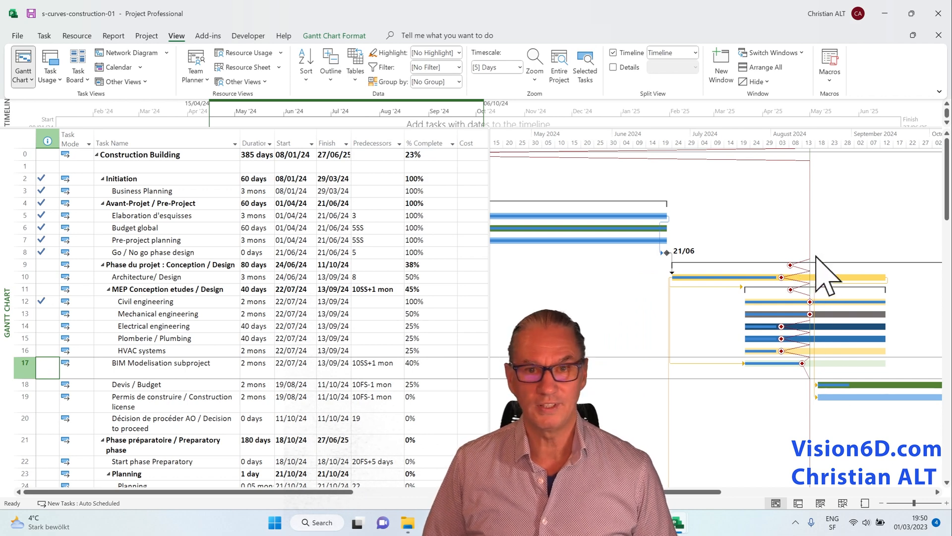
{"action": "mouse_move", "coordinate": [826, 282]}
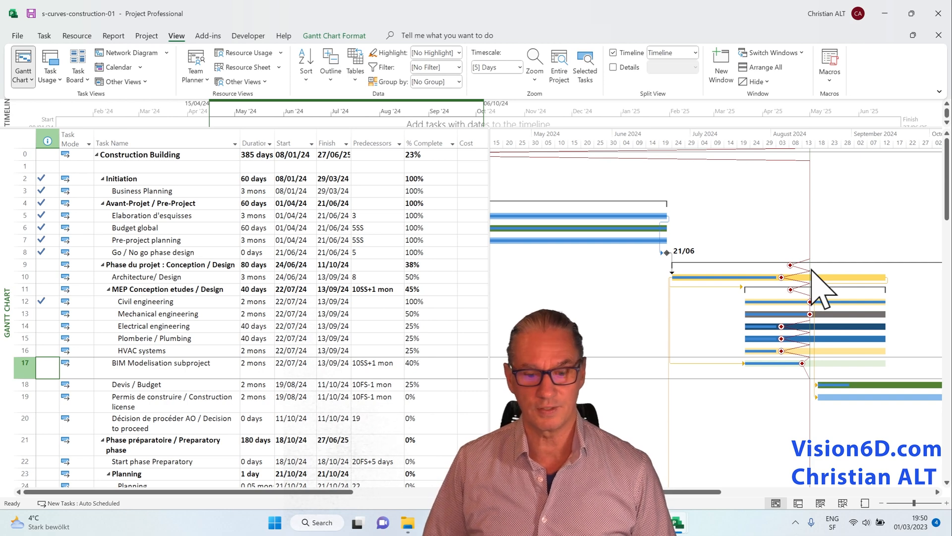
{"action": "mouse_move", "coordinate": [784, 255]}
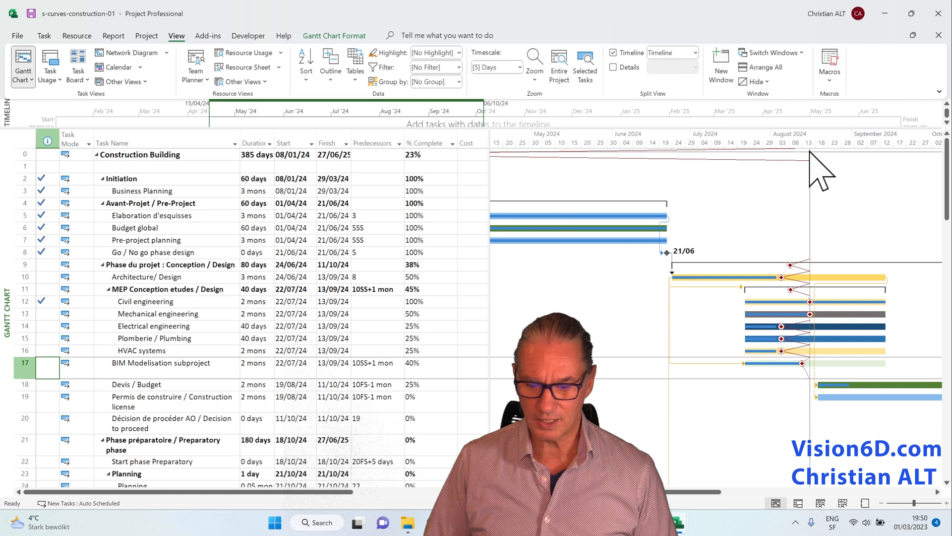
{"action": "mouse_move", "coordinate": [820, 341]}
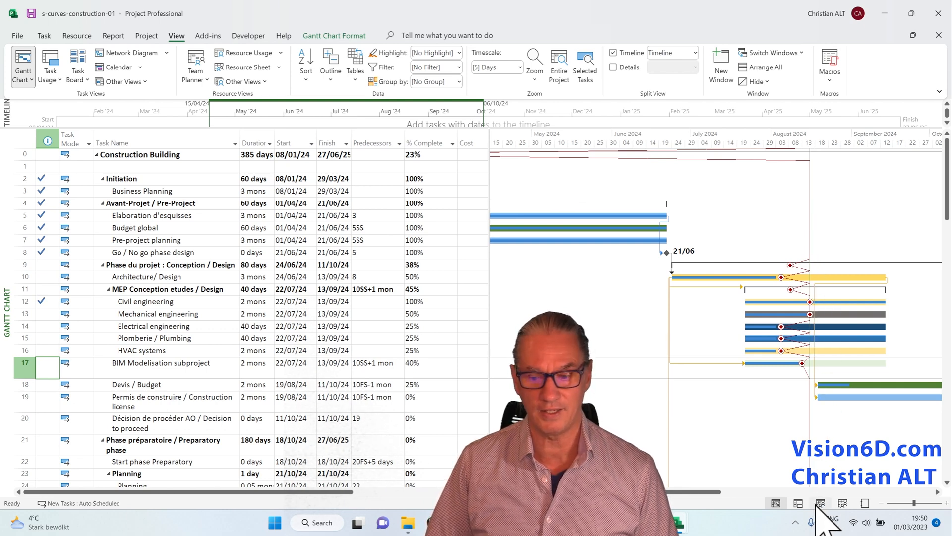
{"action": "mouse_move", "coordinate": [834, 425]}
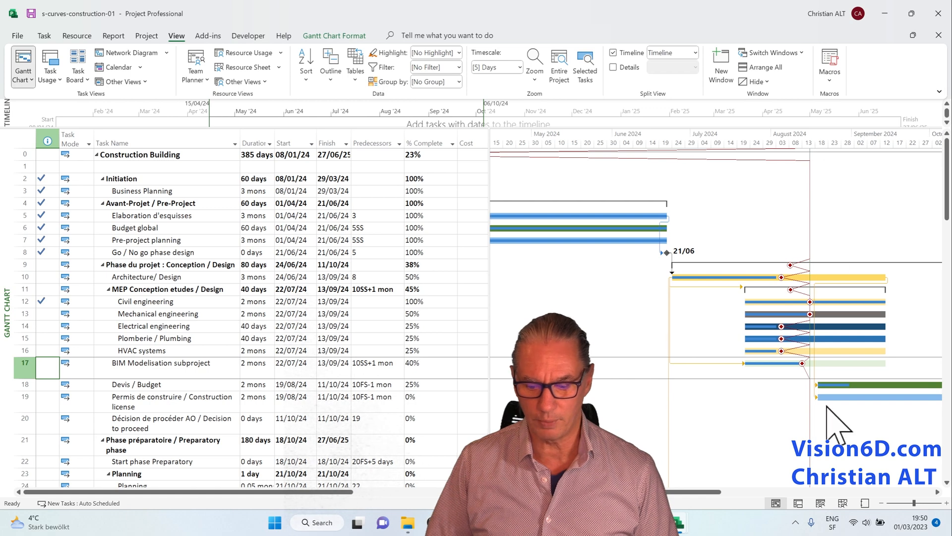
{"action": "mouse_move", "coordinate": [823, 498]}
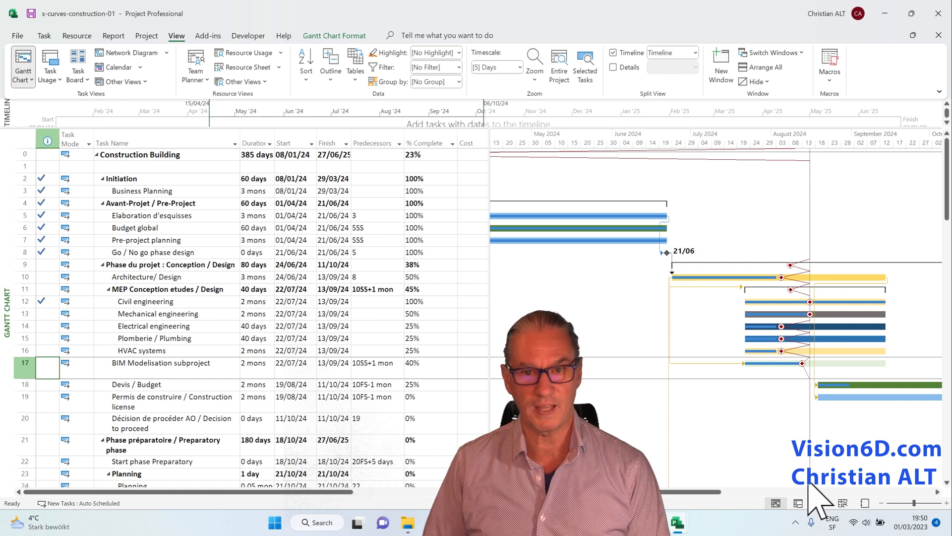
{"action": "mouse_move", "coordinate": [793, 410]}
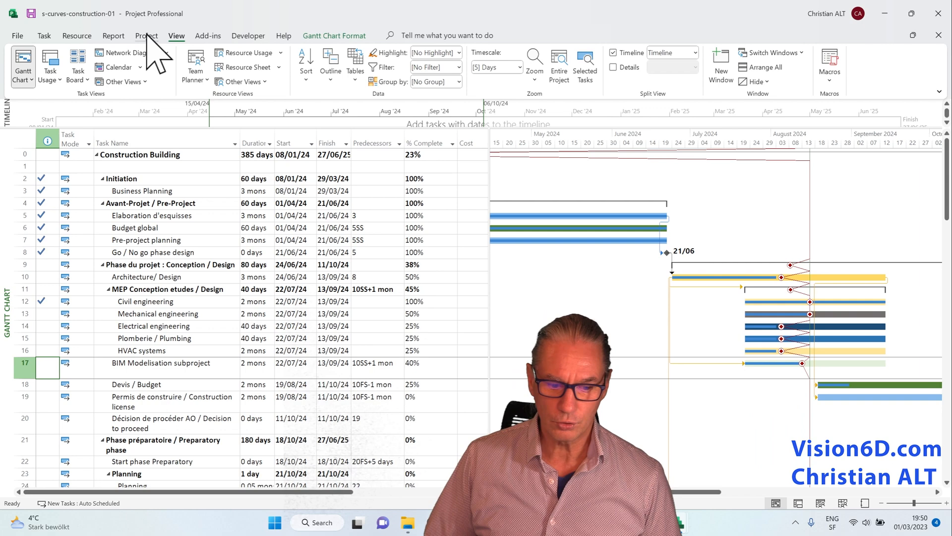
Step: Confirm the status date reads 15/08/24 and cancel without changing it
{"action": "left_click", "coordinate": [147, 35]}
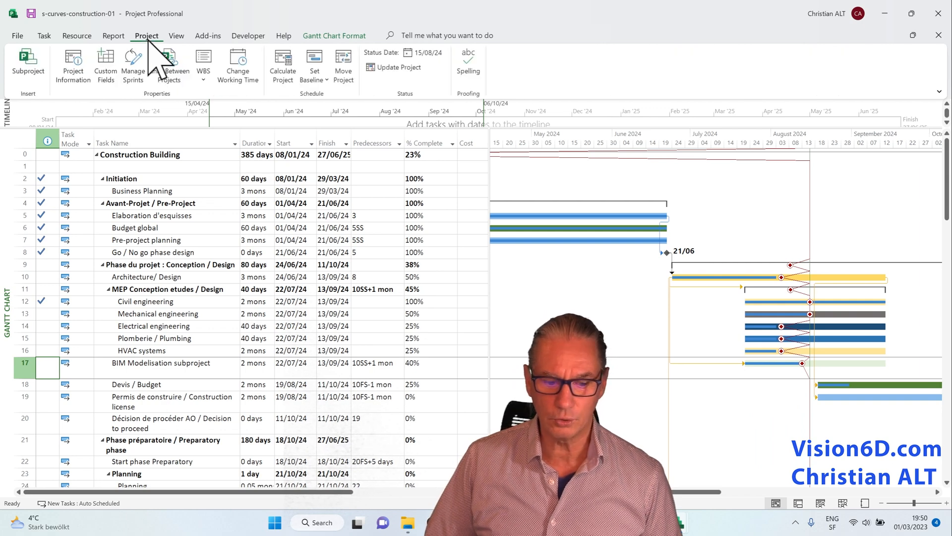
{"action": "mouse_move", "coordinate": [432, 66]}
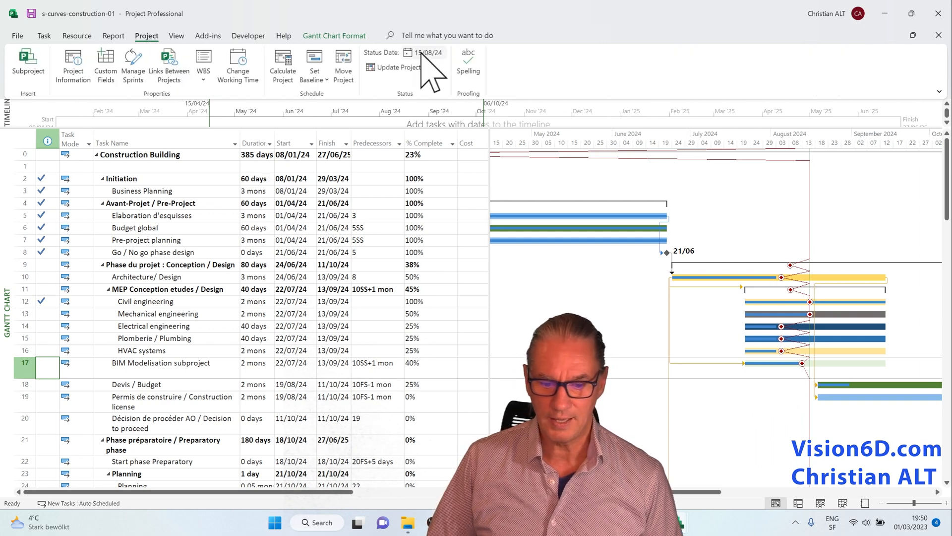
{"action": "left_click", "coordinate": [427, 52]}
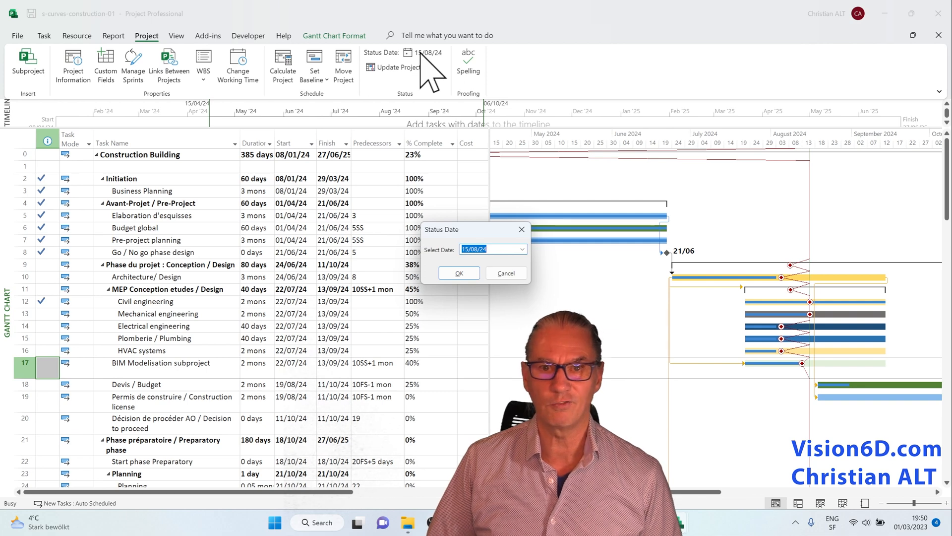
{"action": "mouse_move", "coordinate": [483, 301]}
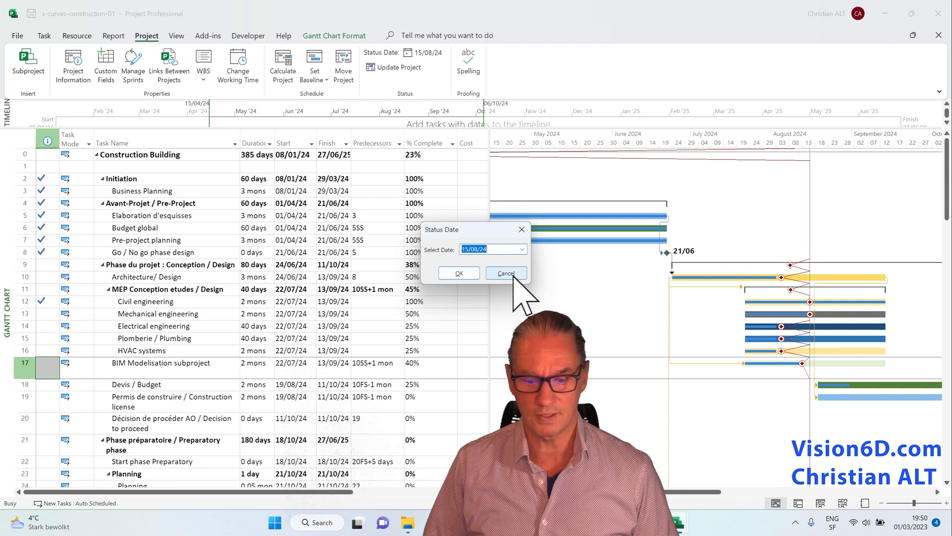
{"action": "left_click", "coordinate": [506, 273]}
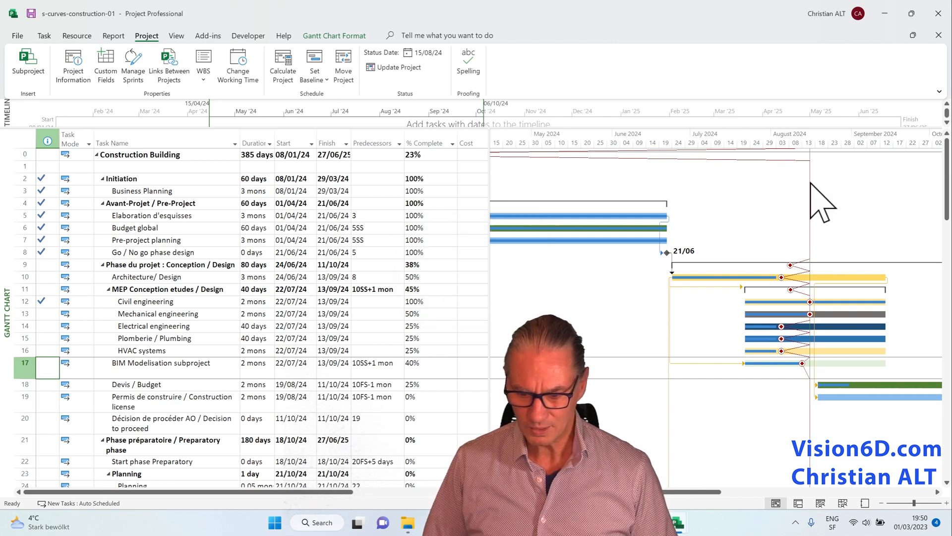
{"action": "mouse_move", "coordinate": [850, 219]}
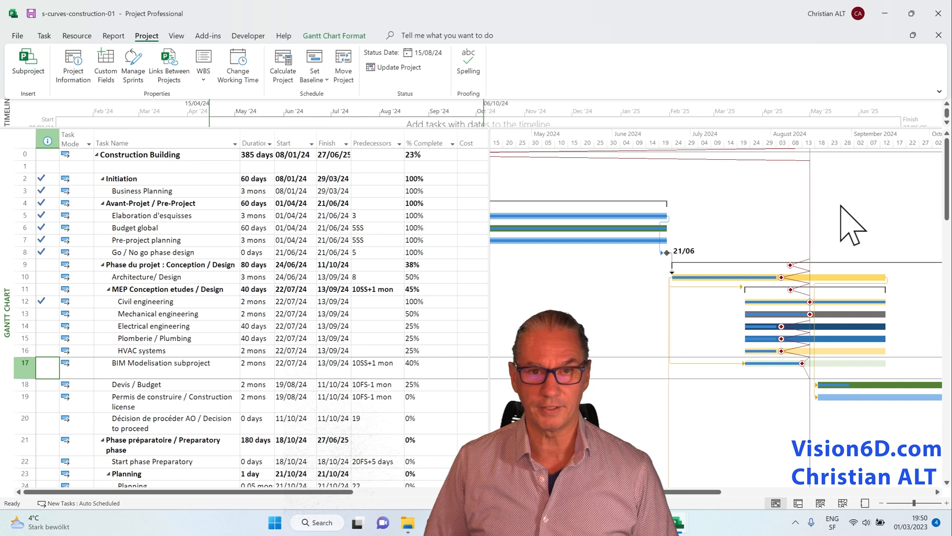
{"action": "mouse_move", "coordinate": [826, 431]}
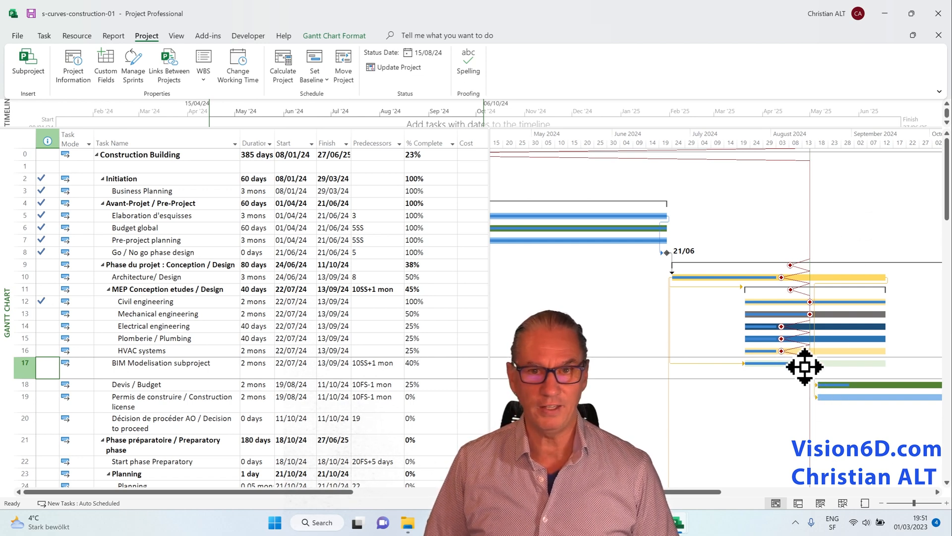
{"action": "mouse_move", "coordinate": [807, 267]}
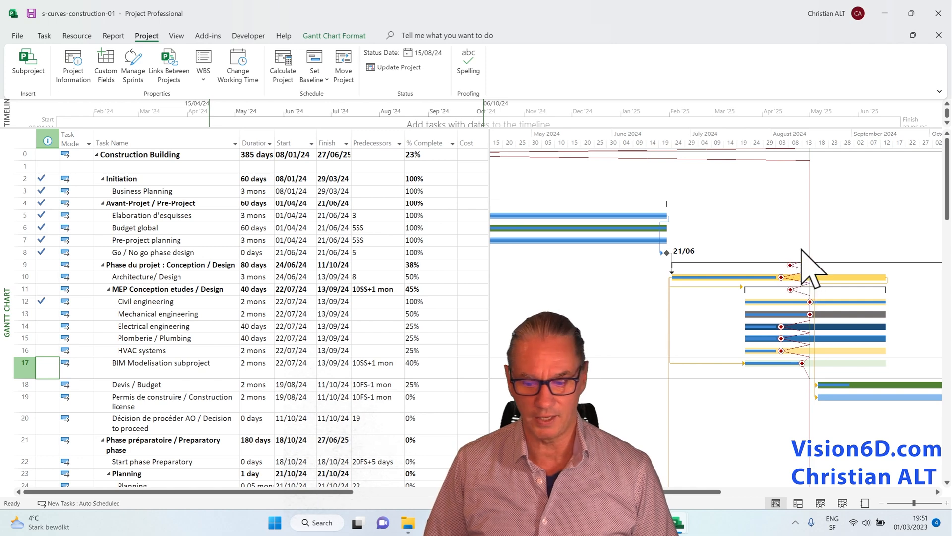
{"action": "mouse_move", "coordinate": [820, 177]}
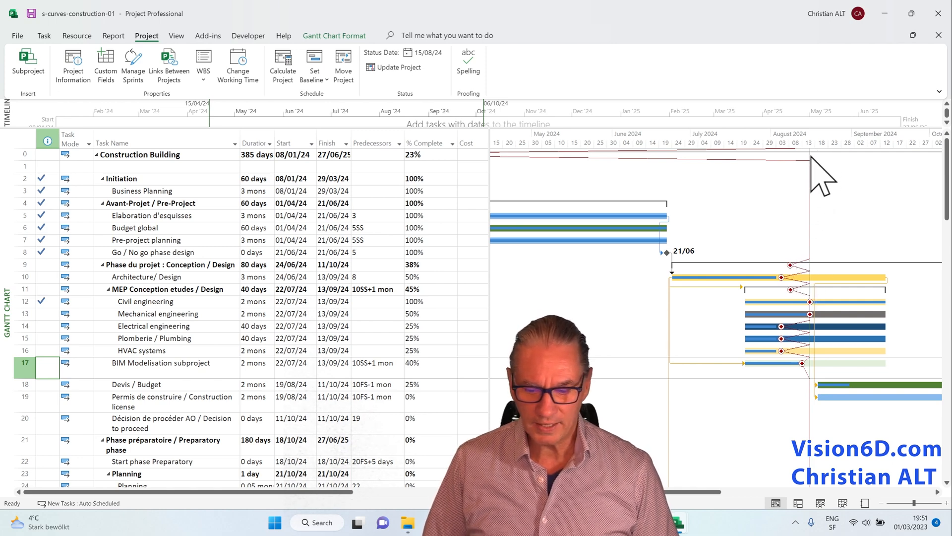
{"action": "mouse_move", "coordinate": [816, 277]}
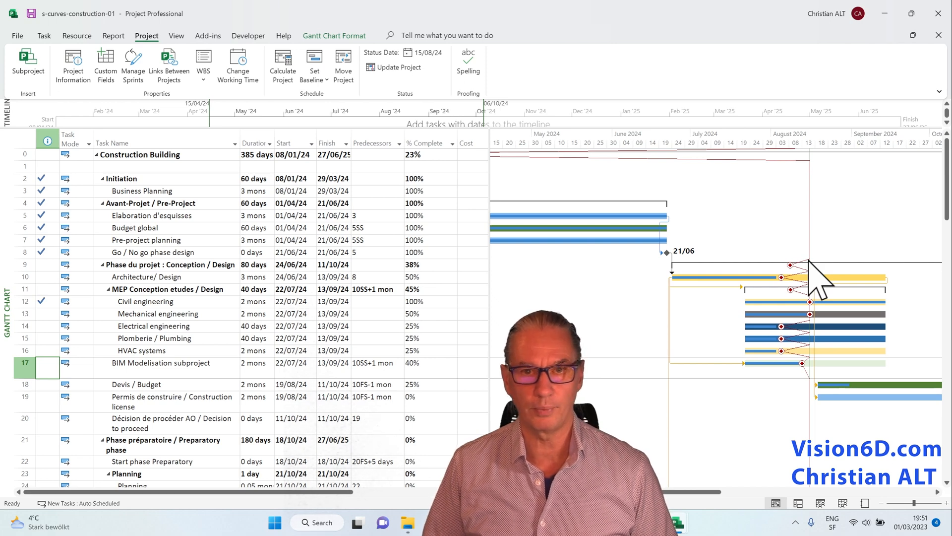
{"action": "mouse_move", "coordinate": [821, 243]}
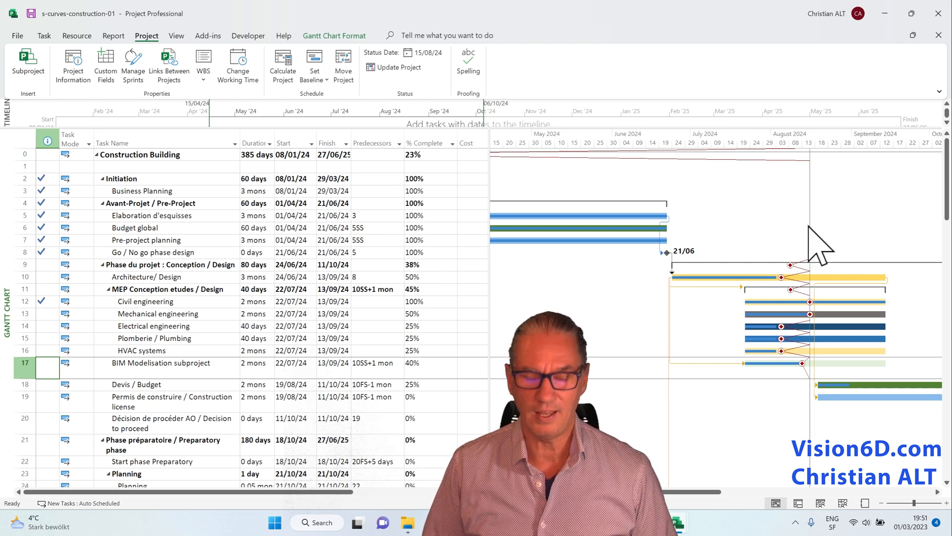
{"action": "mouse_move", "coordinate": [817, 201]}
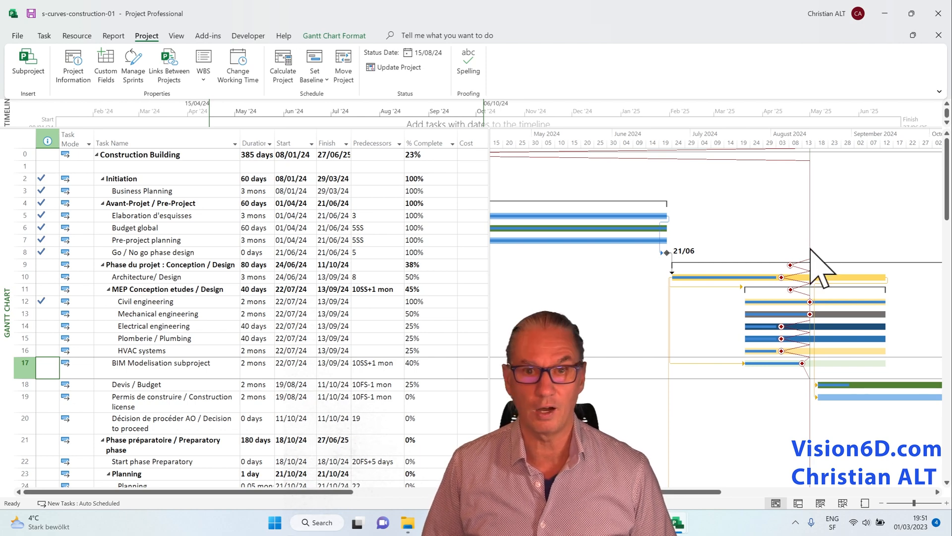
{"action": "mouse_move", "coordinate": [823, 203]}
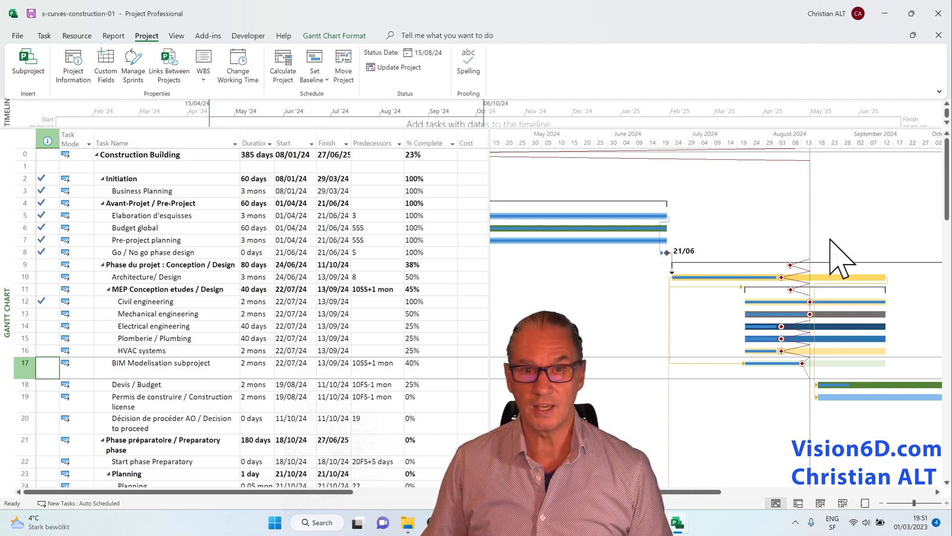
{"action": "mouse_move", "coordinate": [801, 261]}
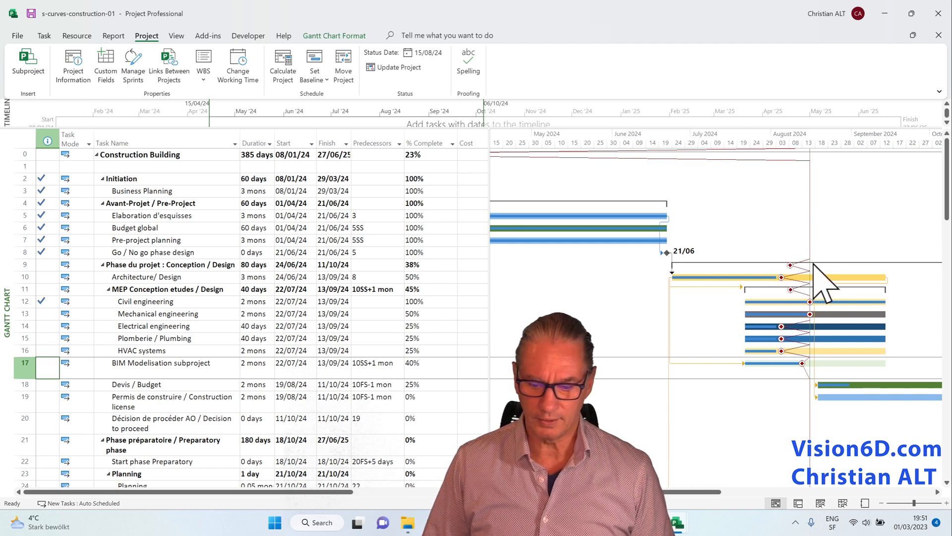
{"action": "mouse_move", "coordinate": [807, 292]}
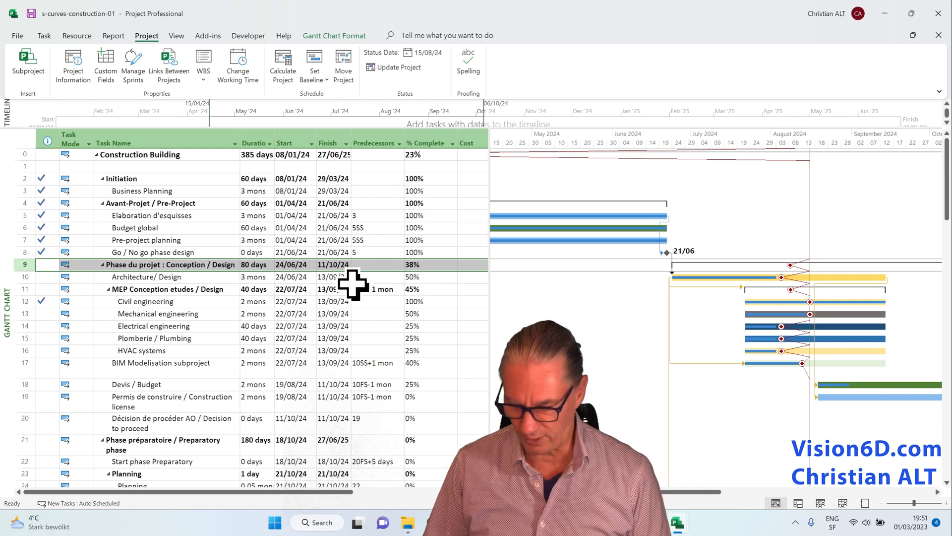
{"action": "mouse_move", "coordinate": [802, 316]}
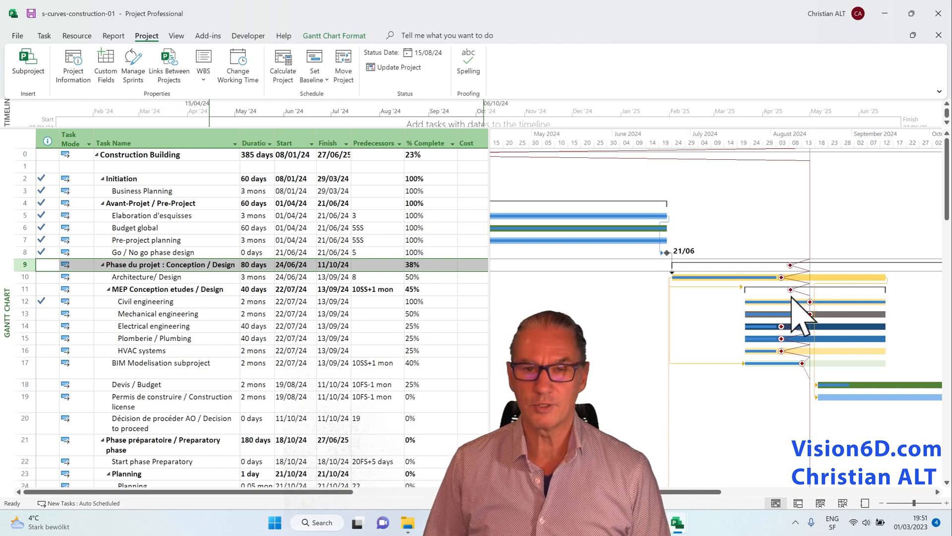
{"action": "mouse_move", "coordinate": [747, 329]}
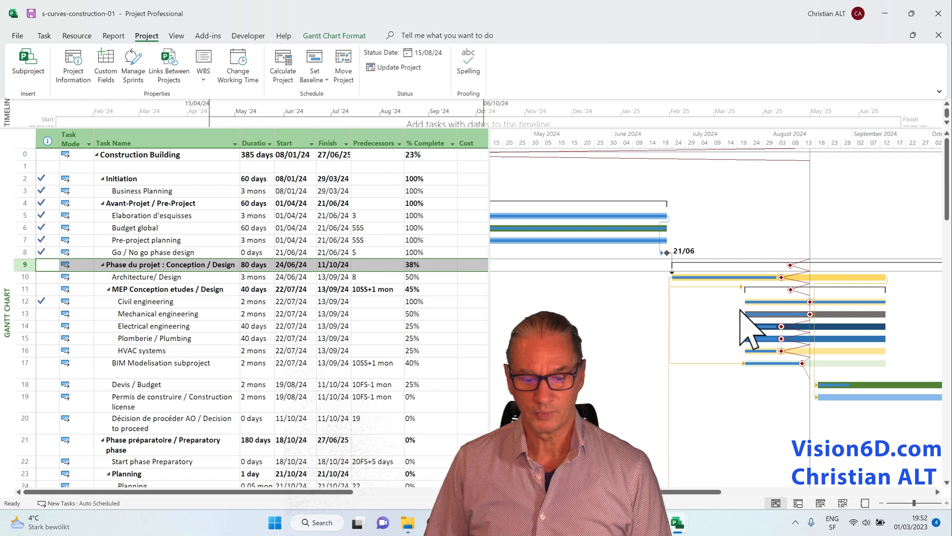
{"action": "mouse_move", "coordinate": [410, 319]}
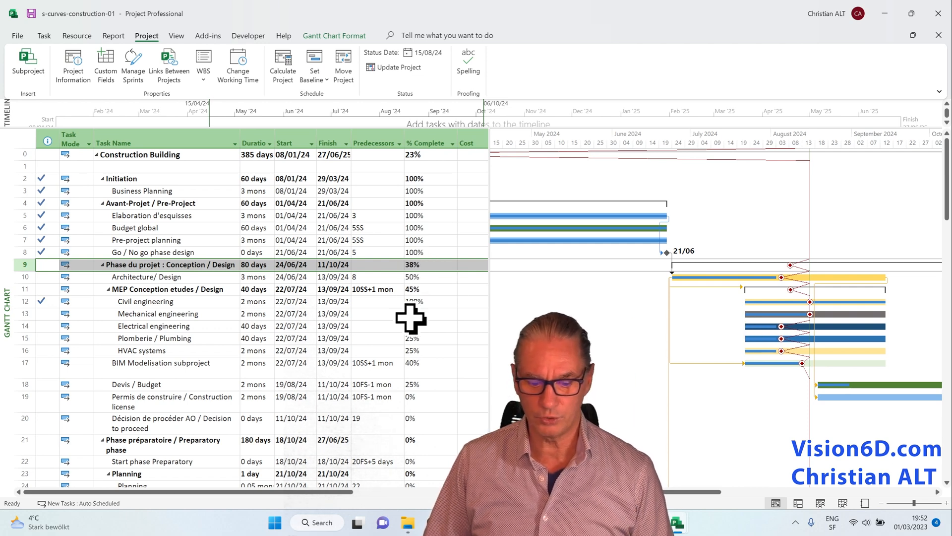
{"action": "mouse_move", "coordinate": [698, 321]}
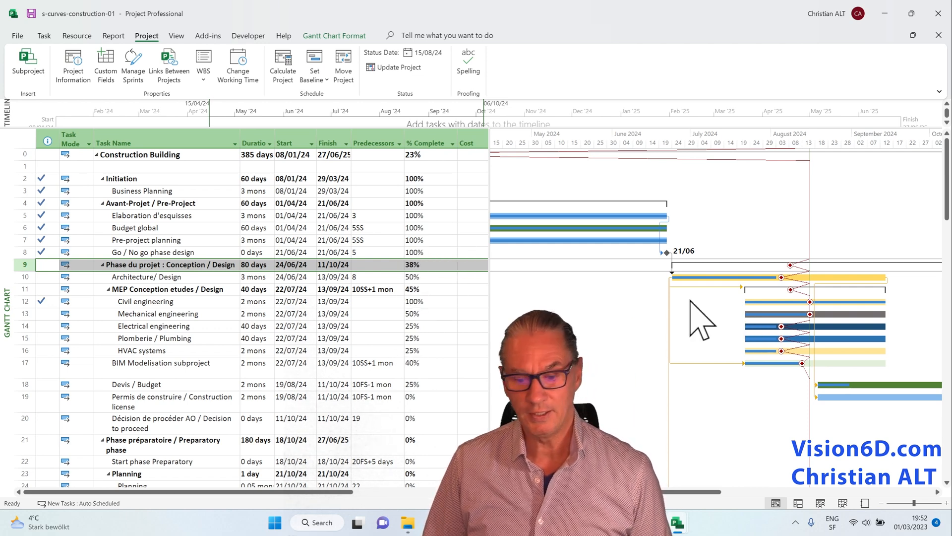
{"action": "mouse_move", "coordinate": [790, 309]}
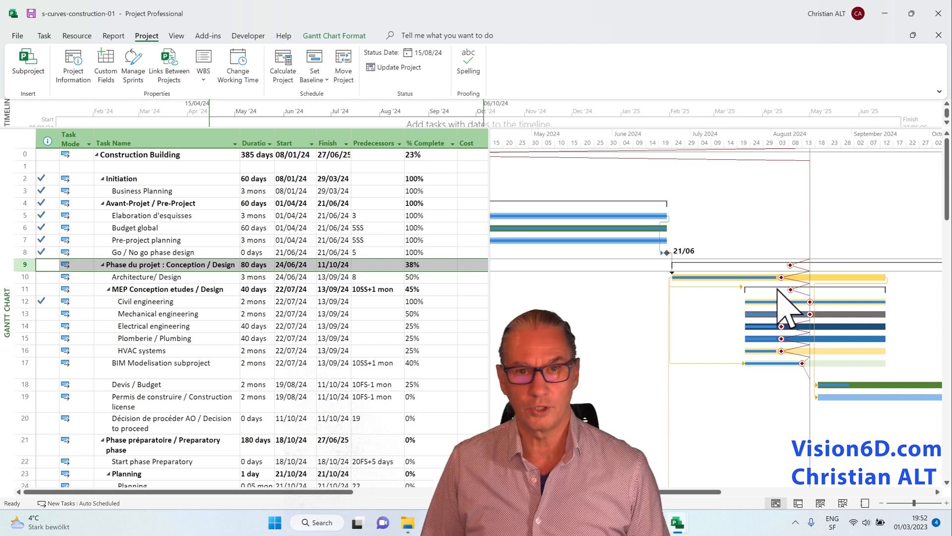
{"action": "mouse_move", "coordinate": [820, 298]}
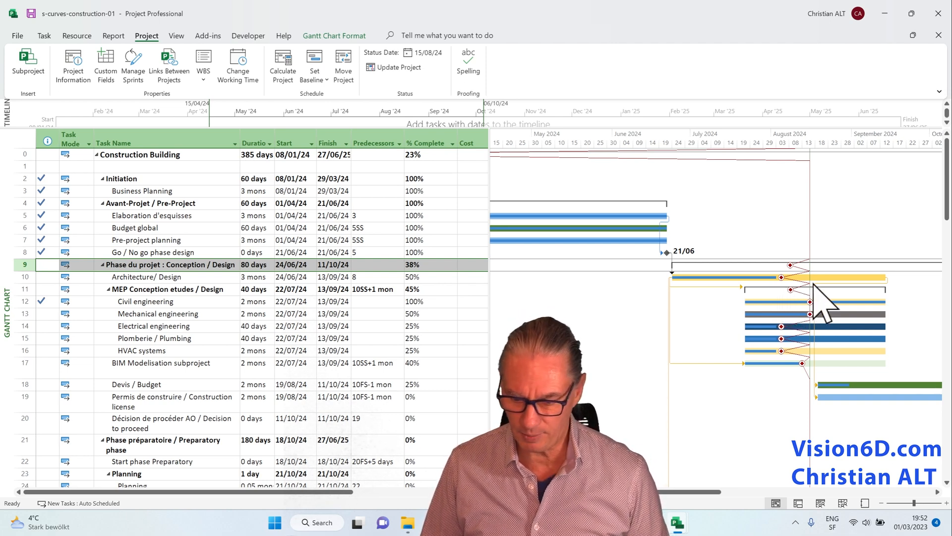
{"action": "mouse_move", "coordinate": [811, 310]}
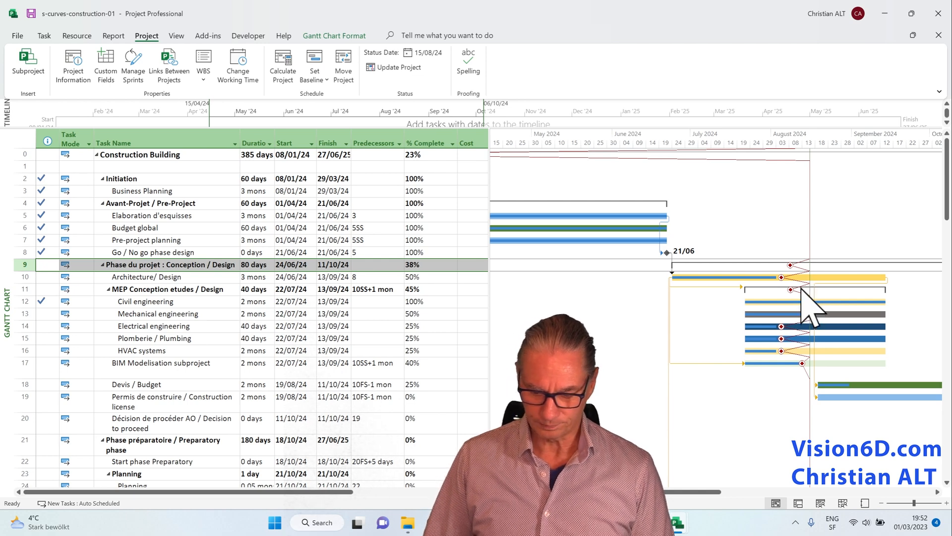
{"action": "mouse_move", "coordinate": [783, 280]}
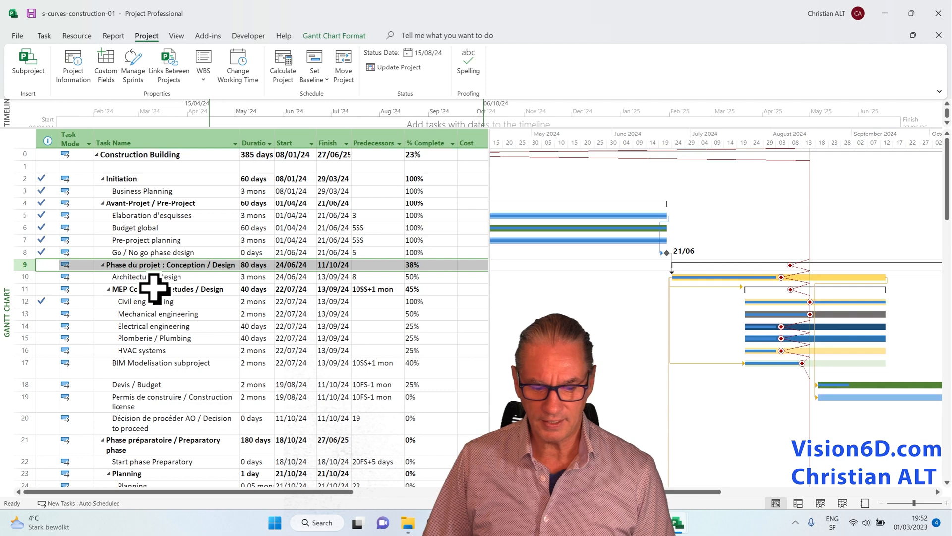
{"action": "mouse_move", "coordinate": [766, 308]}
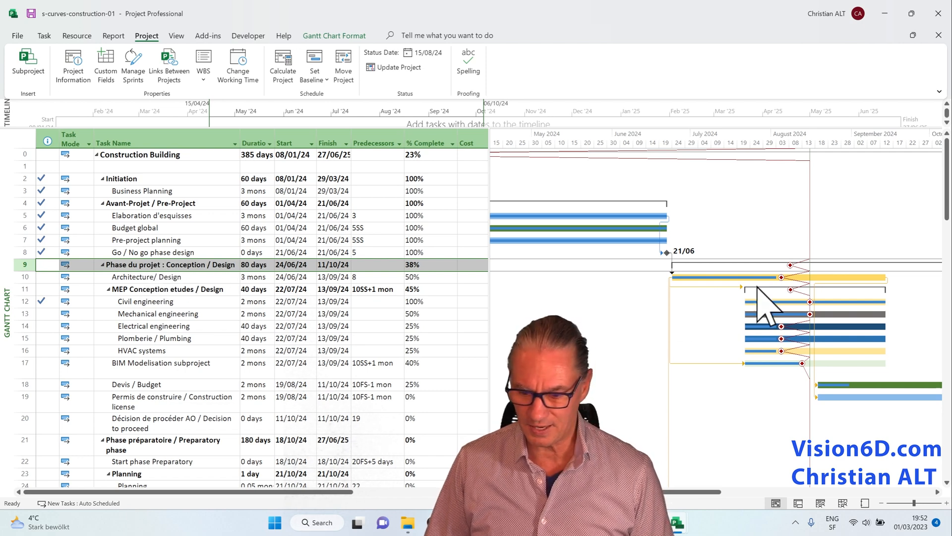
{"action": "mouse_move", "coordinate": [810, 281]}
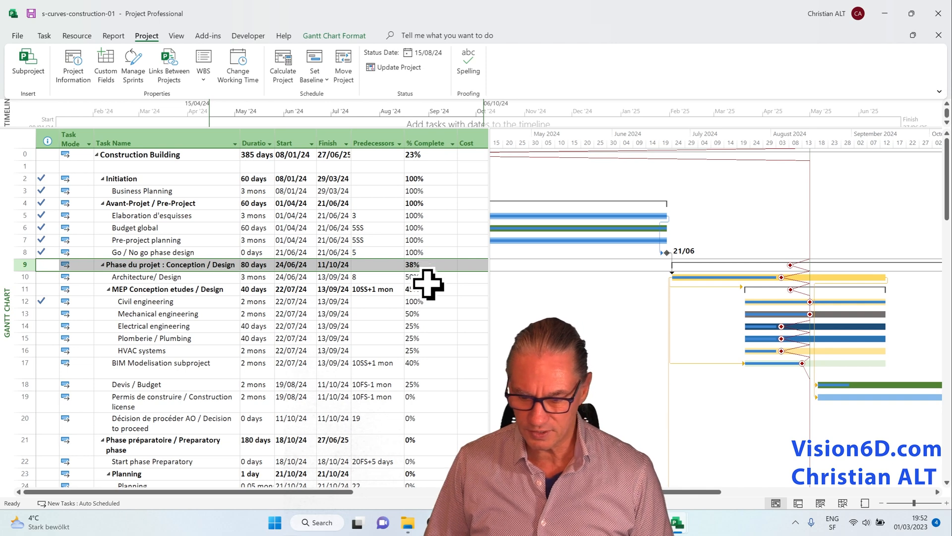
{"action": "mouse_move", "coordinate": [432, 285]}
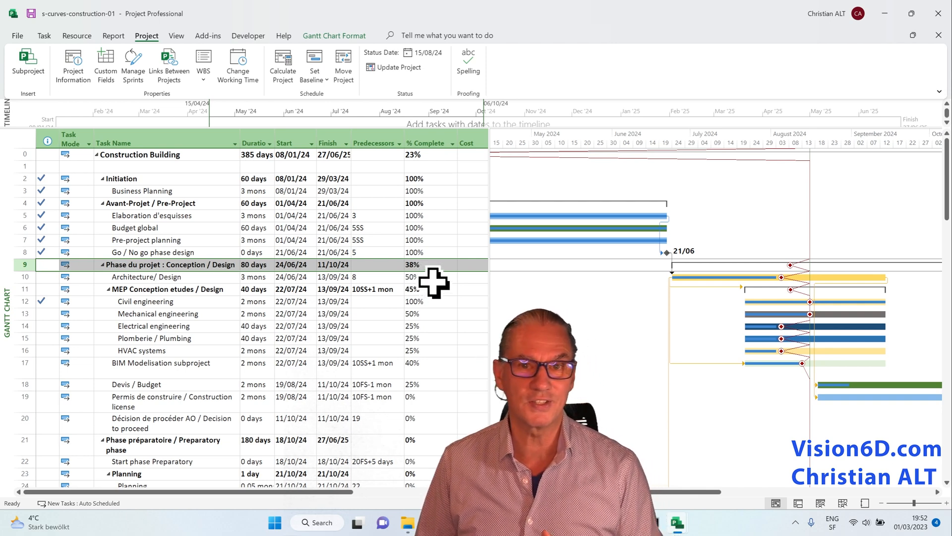
{"action": "mouse_move", "coordinate": [448, 364]}
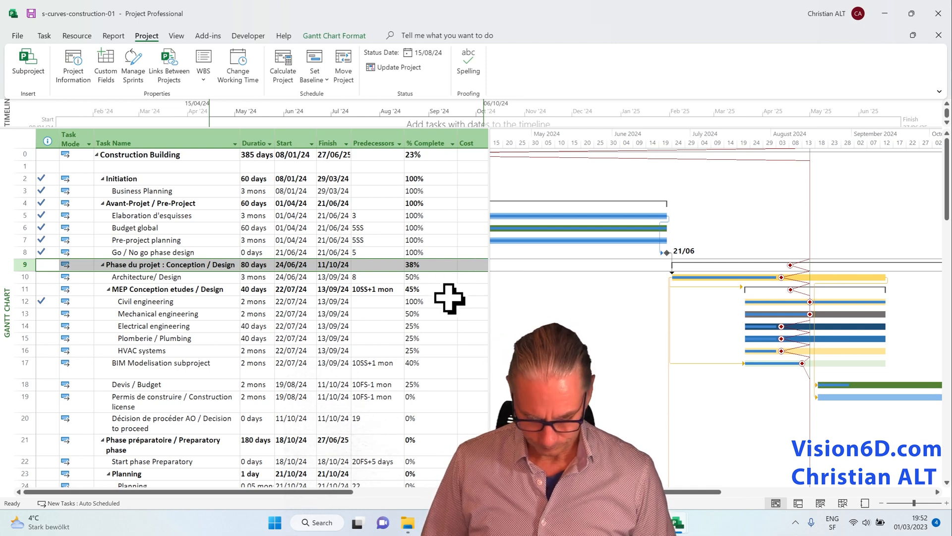
{"action": "mouse_move", "coordinate": [668, 329]}
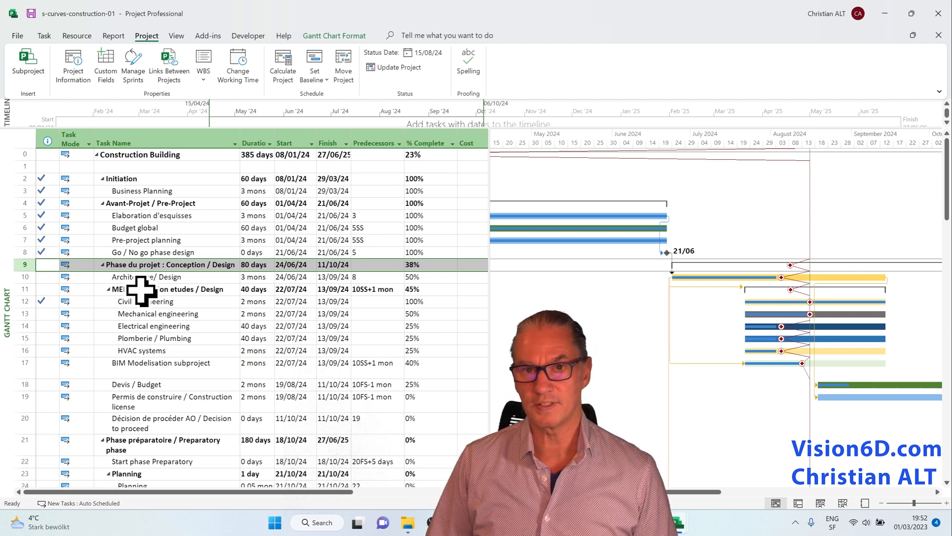
{"action": "left_click", "coordinate": [167, 288]}
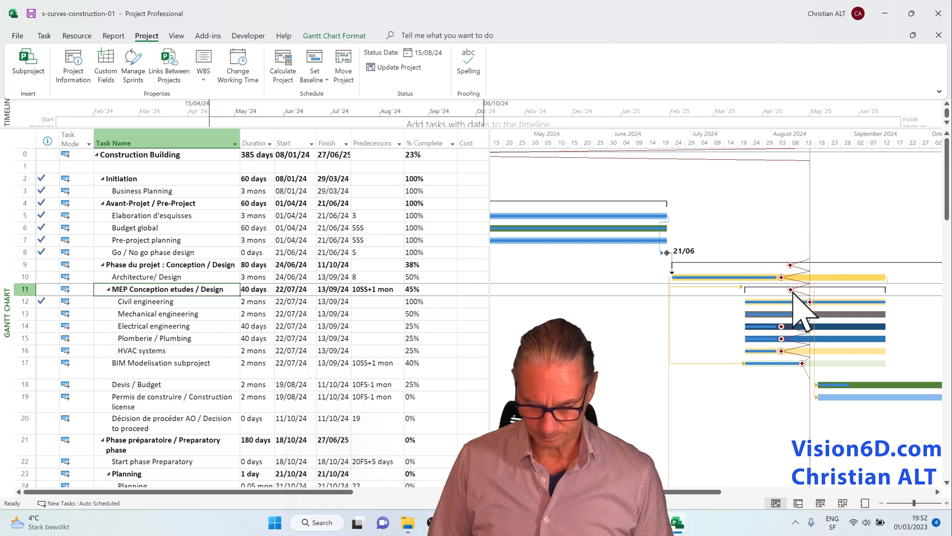
{"action": "mouse_move", "coordinate": [820, 309]}
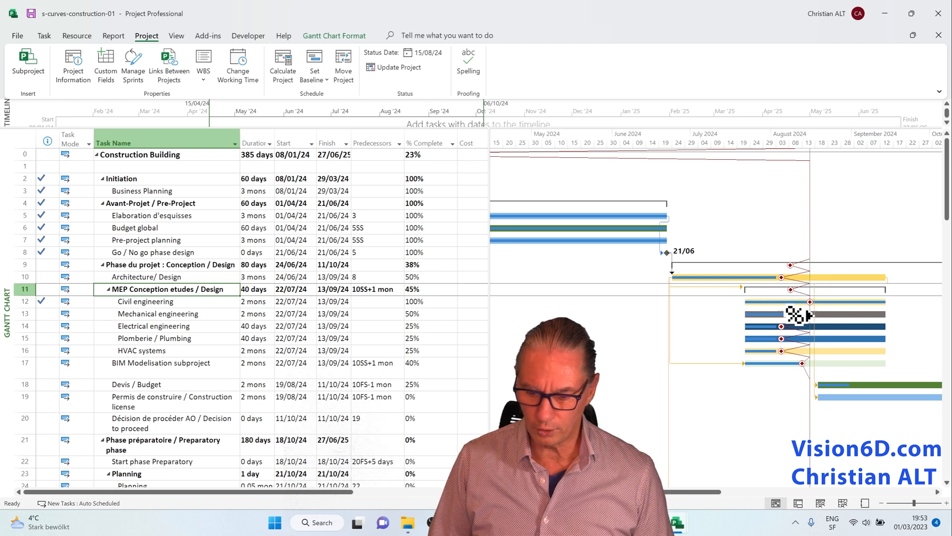
{"action": "mouse_move", "coordinate": [820, 315]}
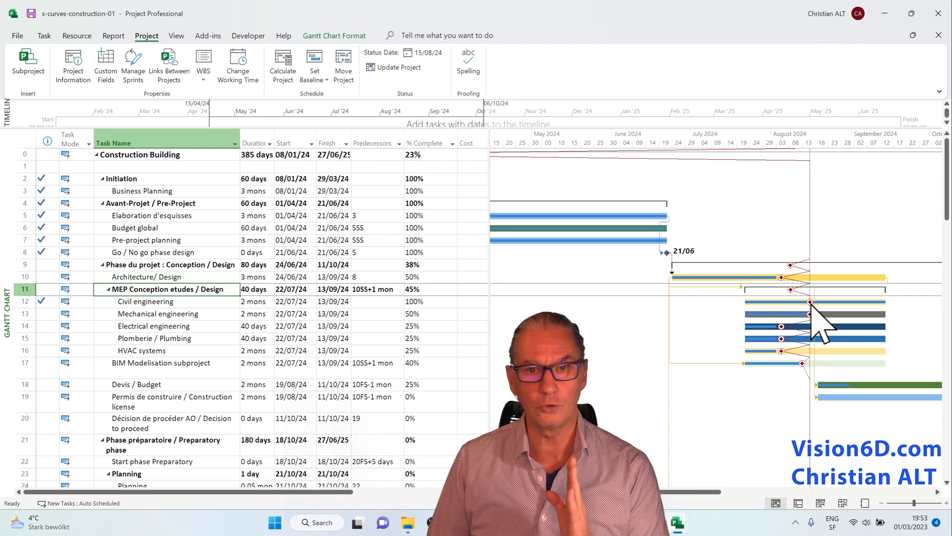
{"action": "mouse_move", "coordinate": [817, 326]}
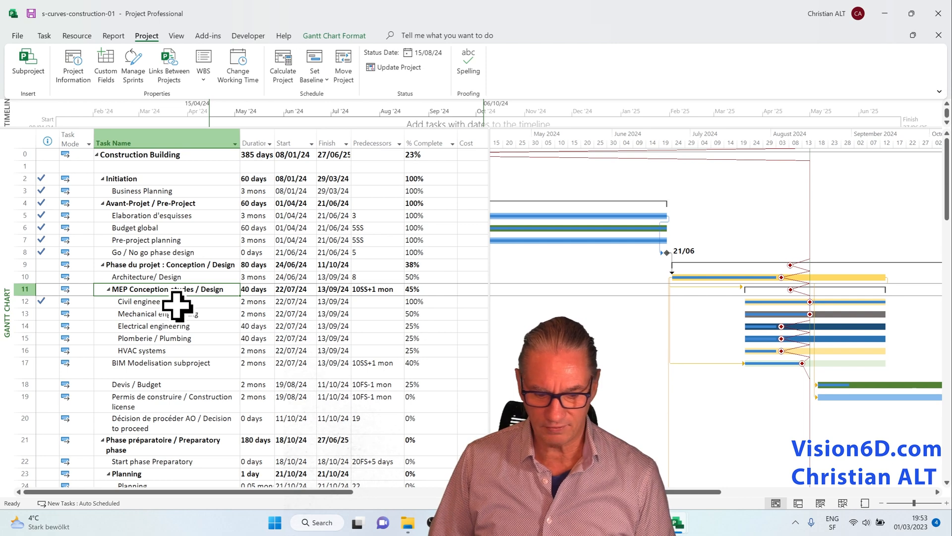
{"action": "left_click", "coordinate": [418, 302]}
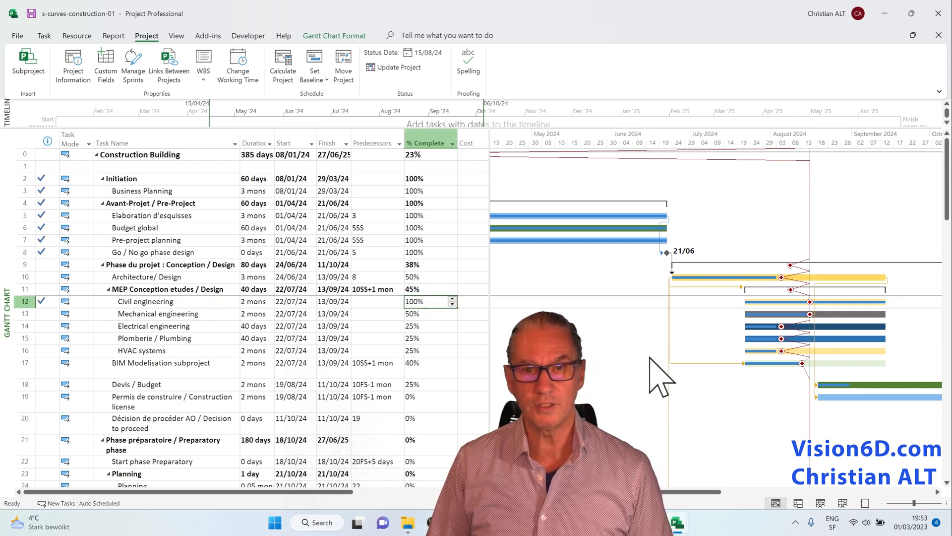
{"action": "mouse_move", "coordinate": [786, 340]}
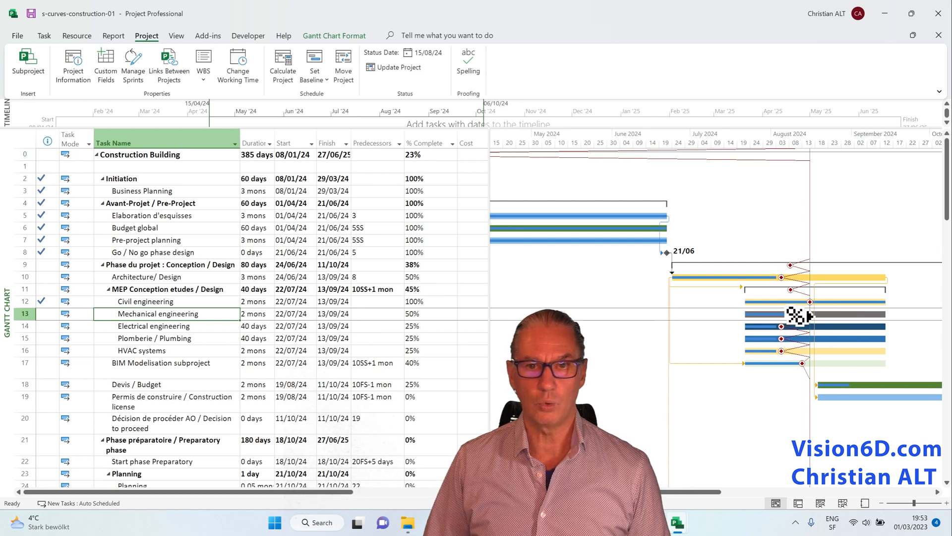
{"action": "mouse_move", "coordinate": [820, 337]}
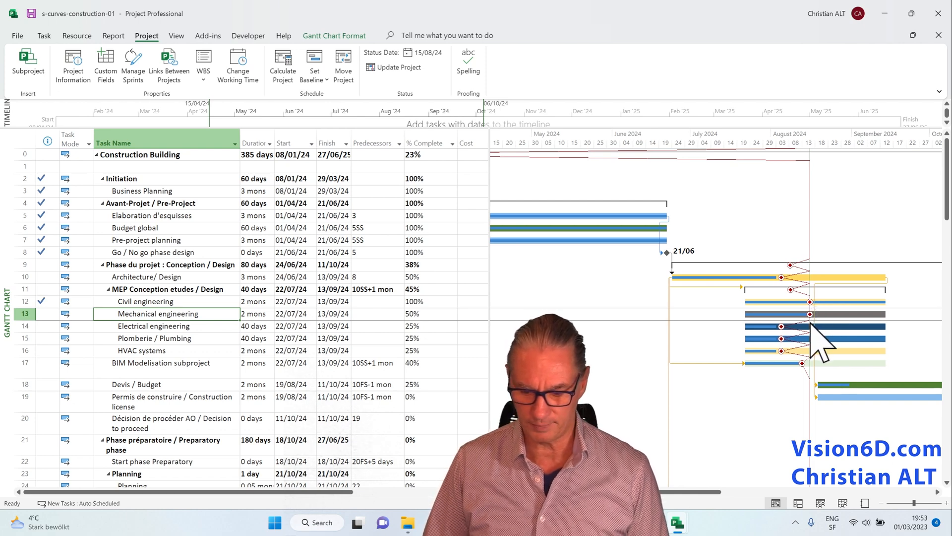
{"action": "mouse_move", "coordinate": [18, 352]}
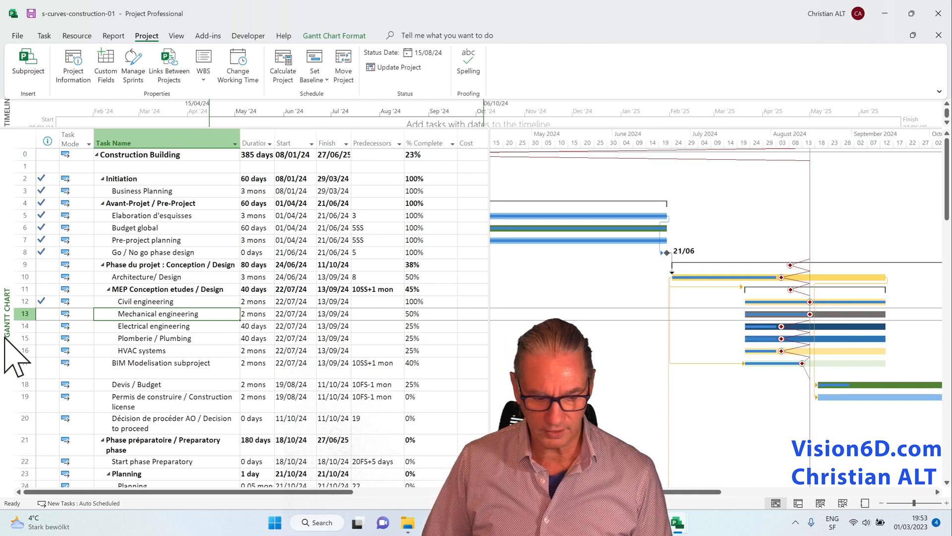
{"action": "left_click", "coordinate": [145, 327]}
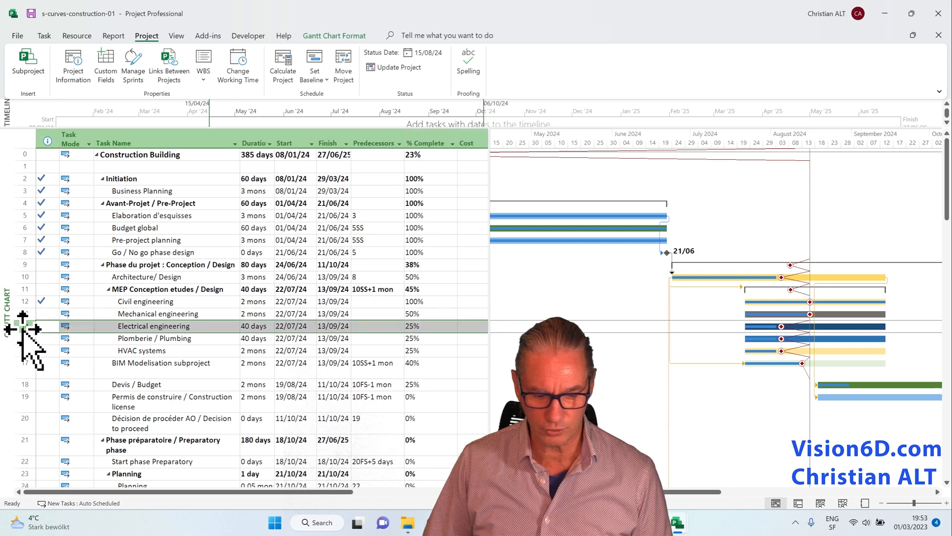
{"action": "mouse_move", "coordinate": [780, 329]}
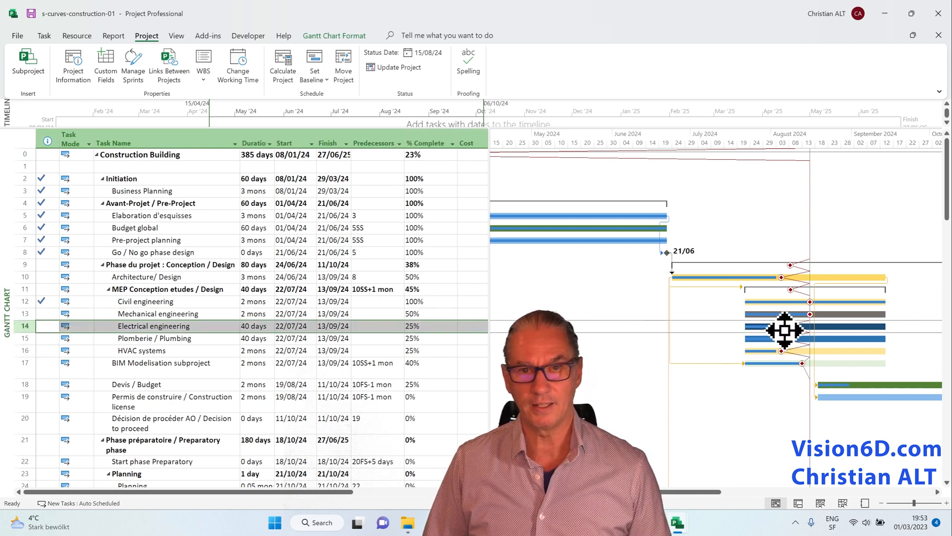
{"action": "mouse_move", "coordinate": [795, 352]}
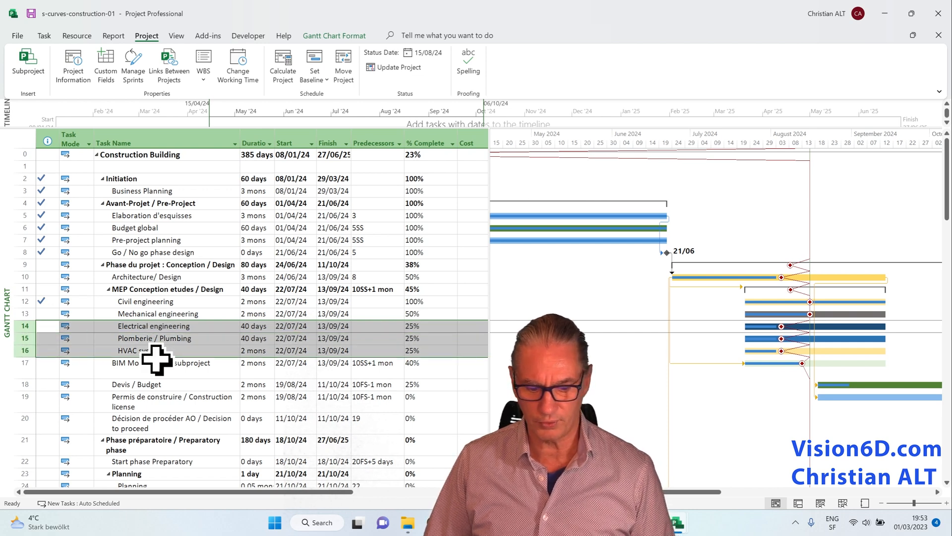
{"action": "mouse_move", "coordinate": [780, 364]}
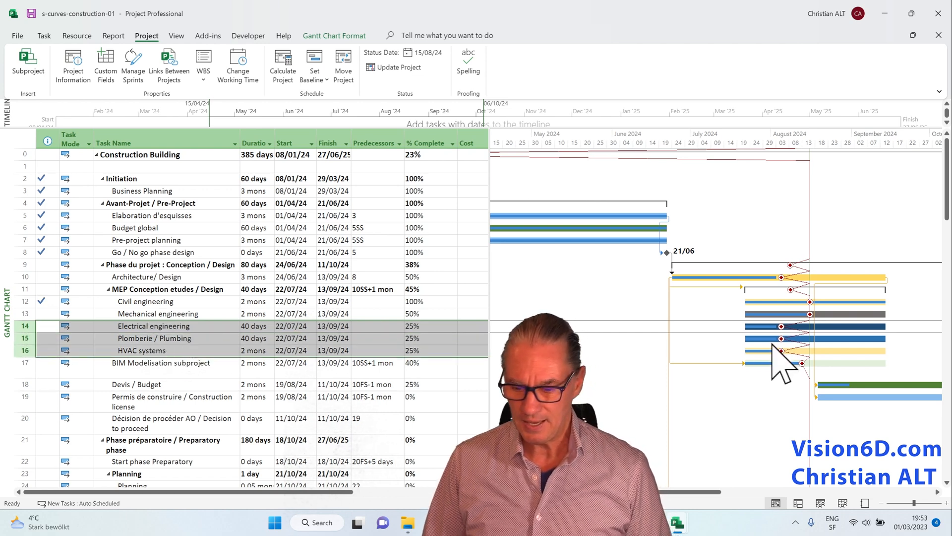
{"action": "mouse_move", "coordinate": [21, 375]}
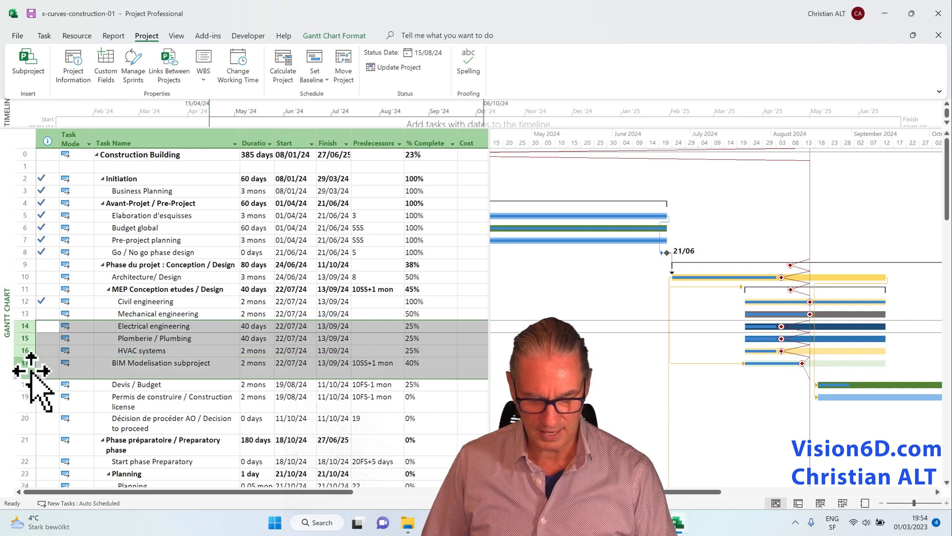
{"action": "mouse_move", "coordinate": [789, 395]}
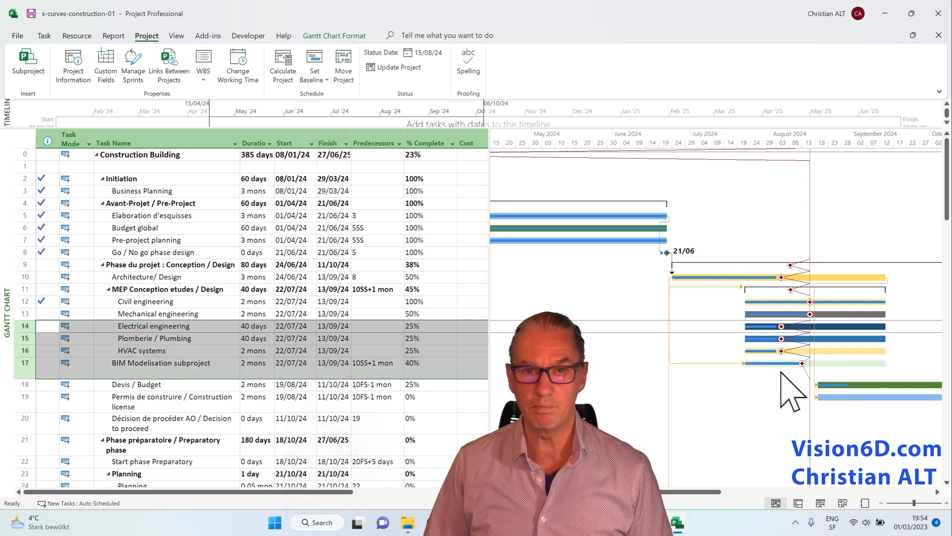
{"action": "mouse_move", "coordinate": [820, 389]}
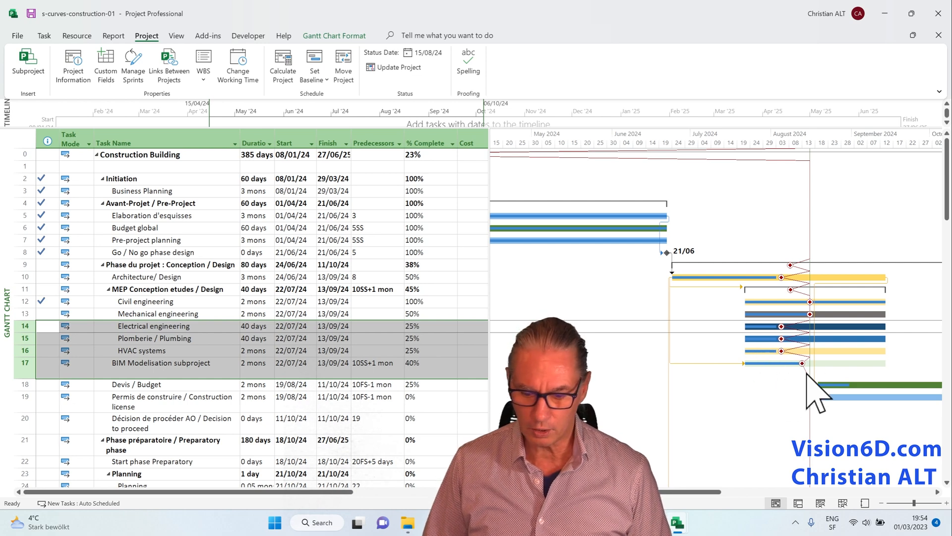
{"action": "mouse_move", "coordinate": [783, 400]}
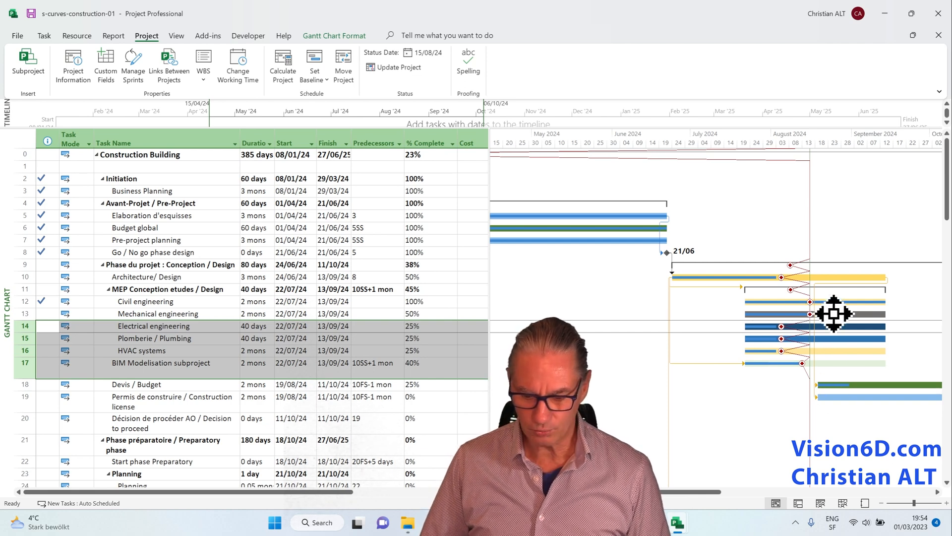
{"action": "mouse_move", "coordinate": [802, 352]}
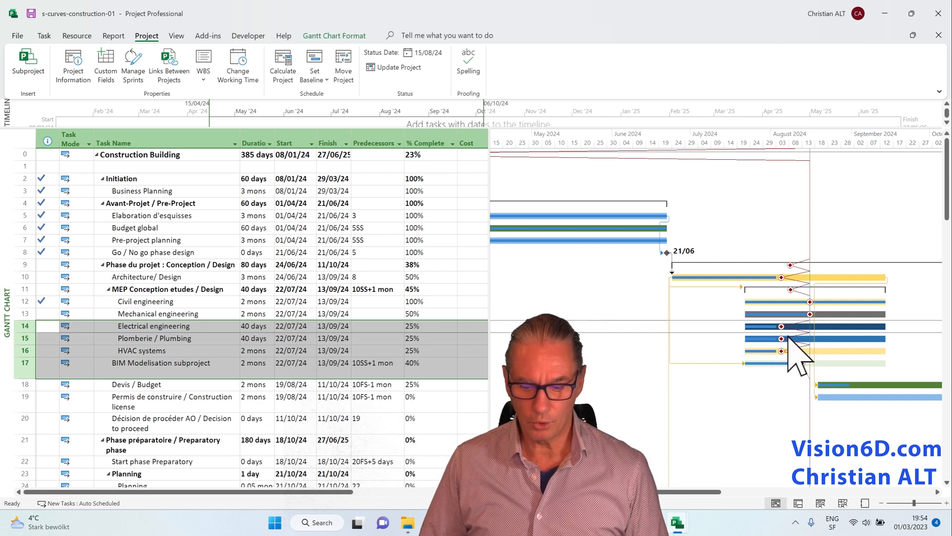
{"action": "mouse_move", "coordinate": [795, 389]}
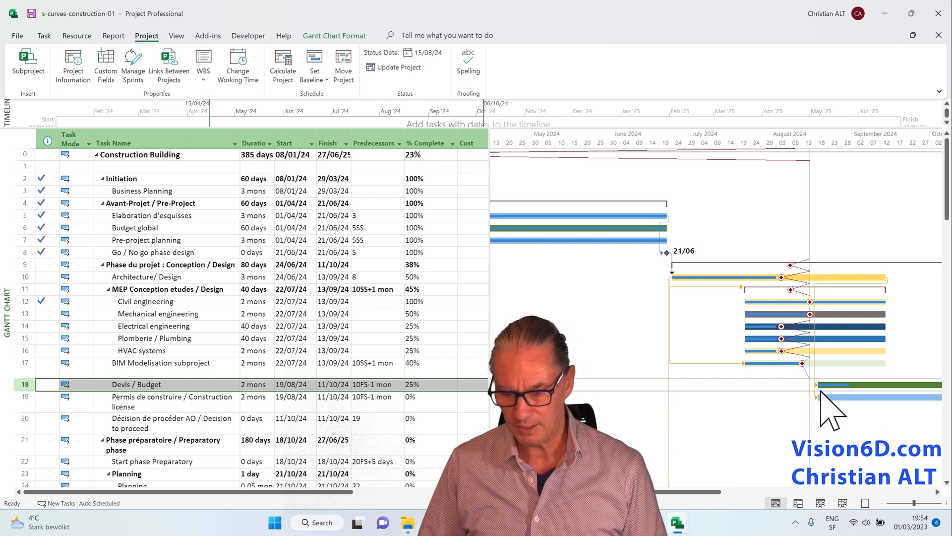
{"action": "mouse_move", "coordinate": [841, 407]}
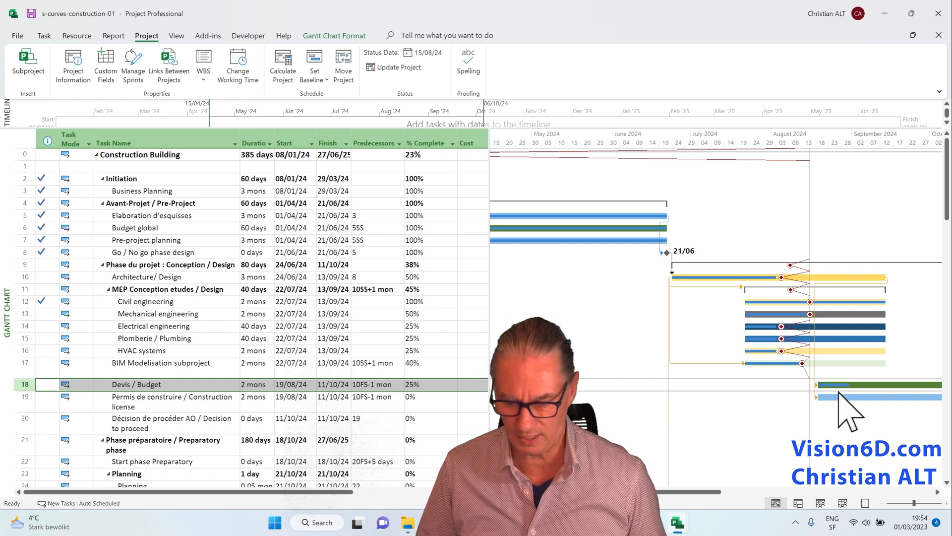
{"action": "mouse_move", "coordinate": [732, 218]}
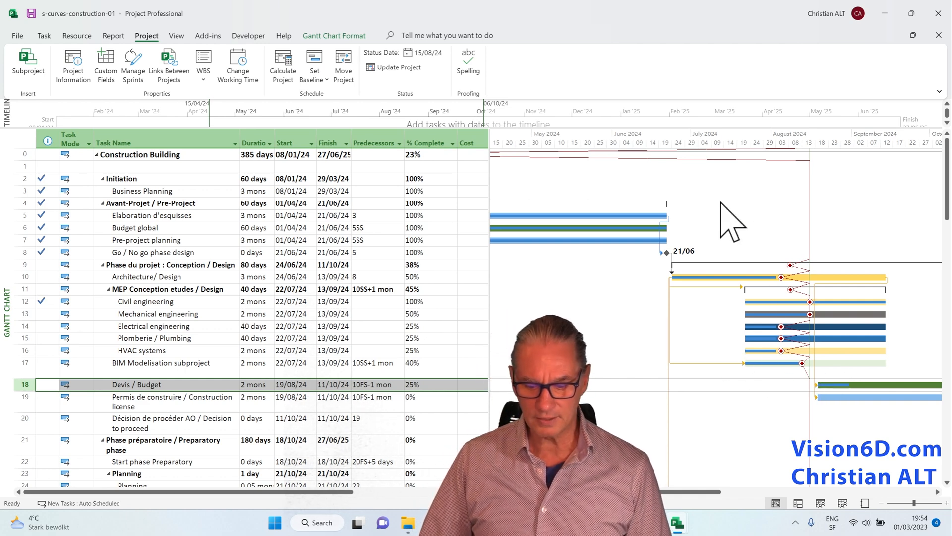
{"action": "mouse_move", "coordinate": [784, 189]}
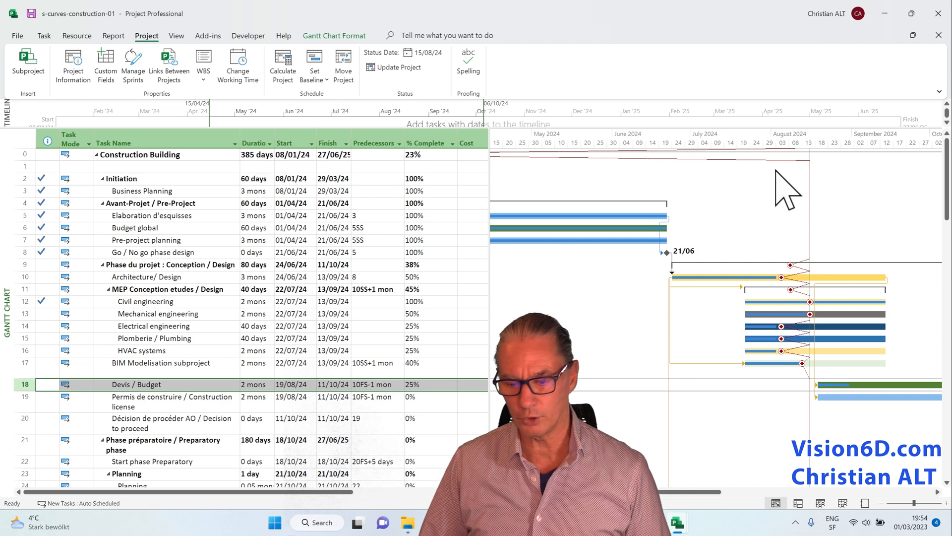
{"action": "mouse_move", "coordinate": [782, 419]}
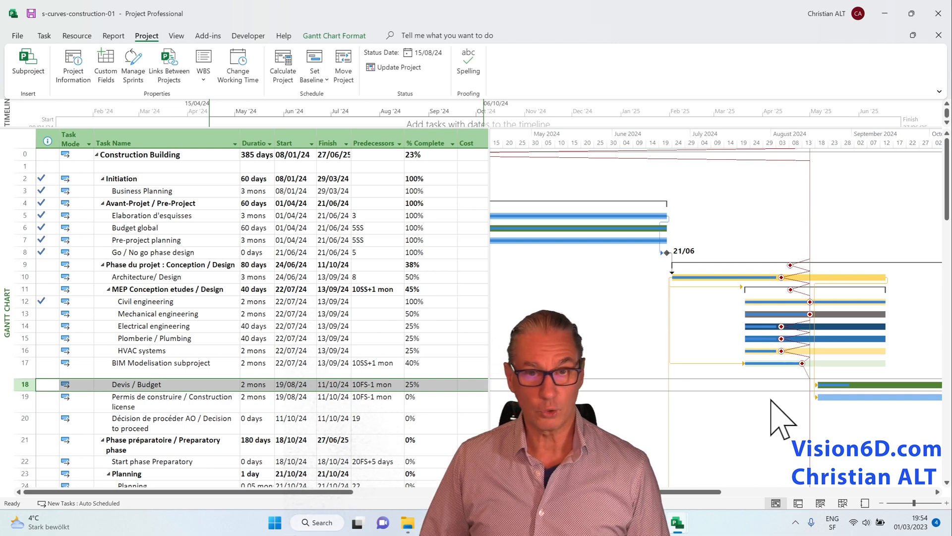
{"action": "mouse_move", "coordinate": [726, 461]}
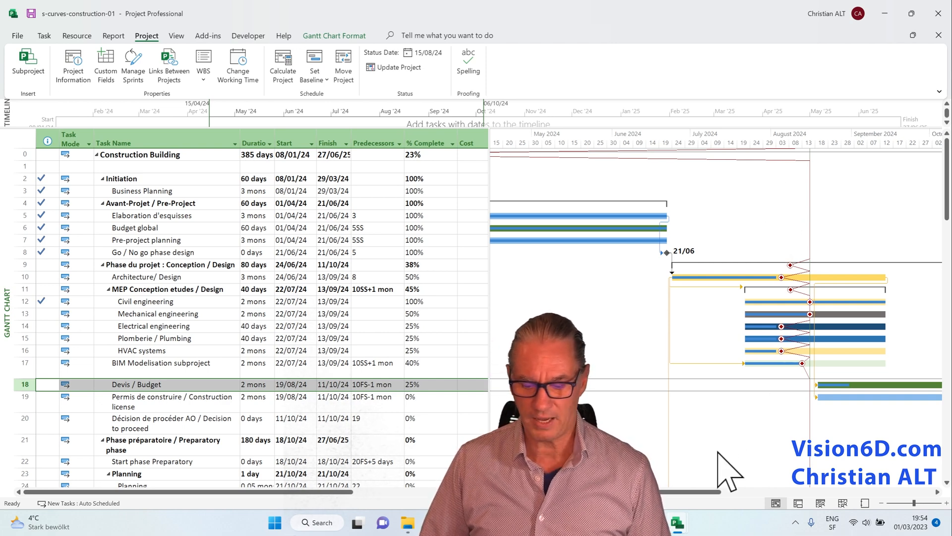
{"action": "mouse_move", "coordinate": [726, 449]}
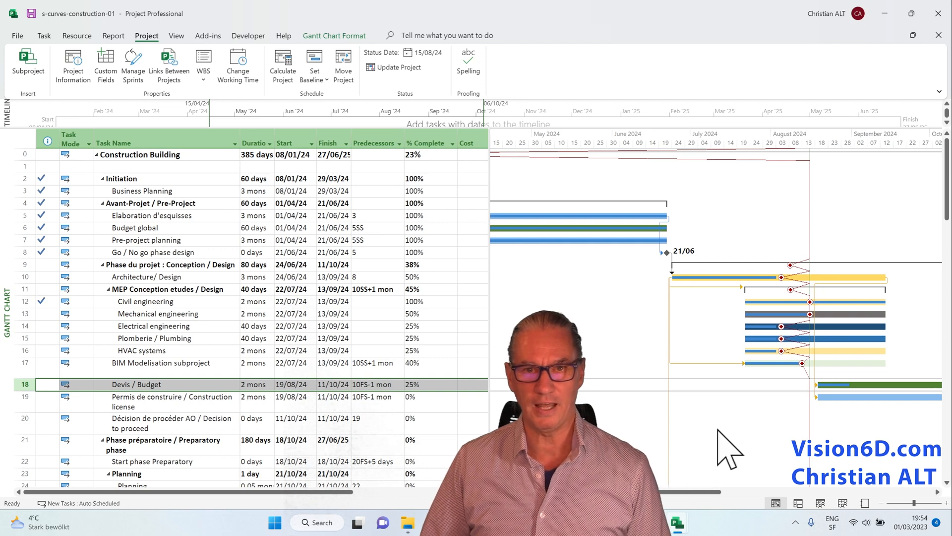
{"action": "mouse_move", "coordinate": [788, 357]}
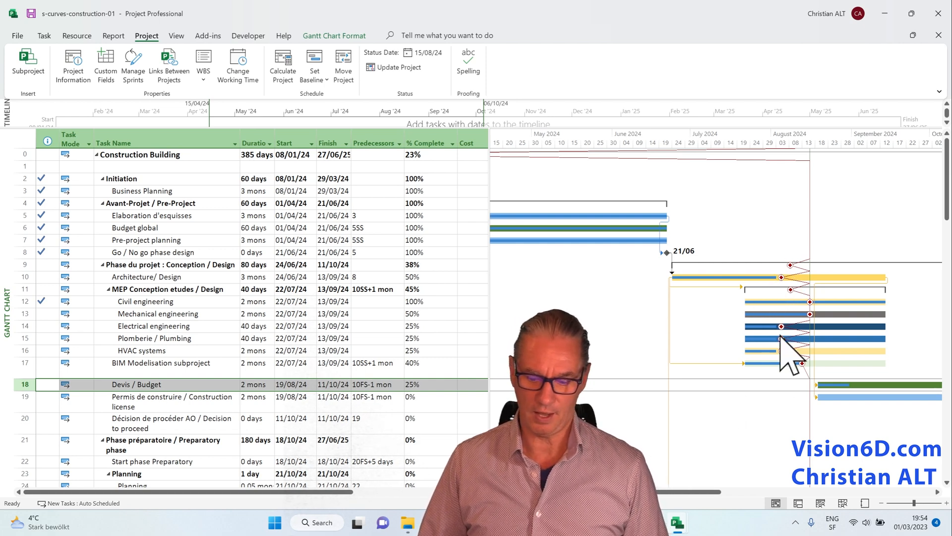
{"action": "mouse_move", "coordinate": [772, 438]}
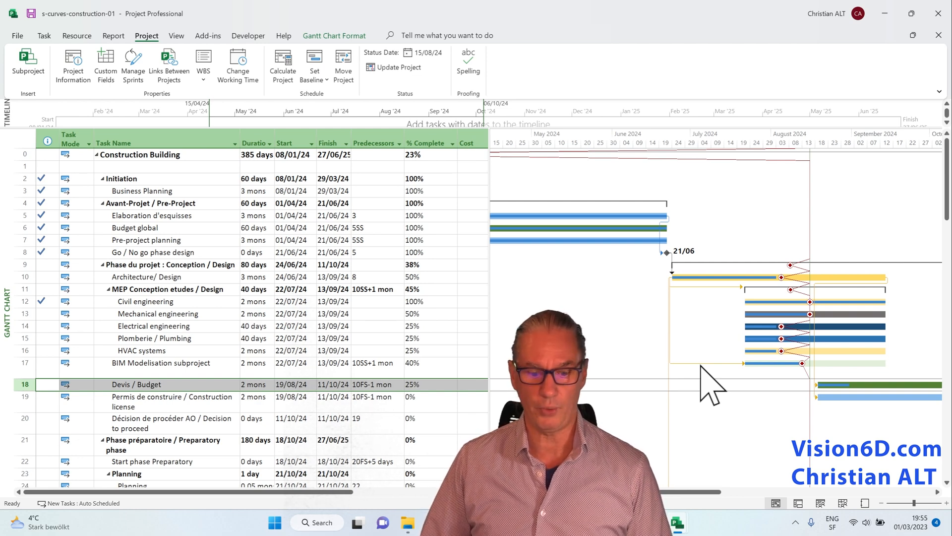
{"action": "mouse_move", "coordinate": [659, 361]}
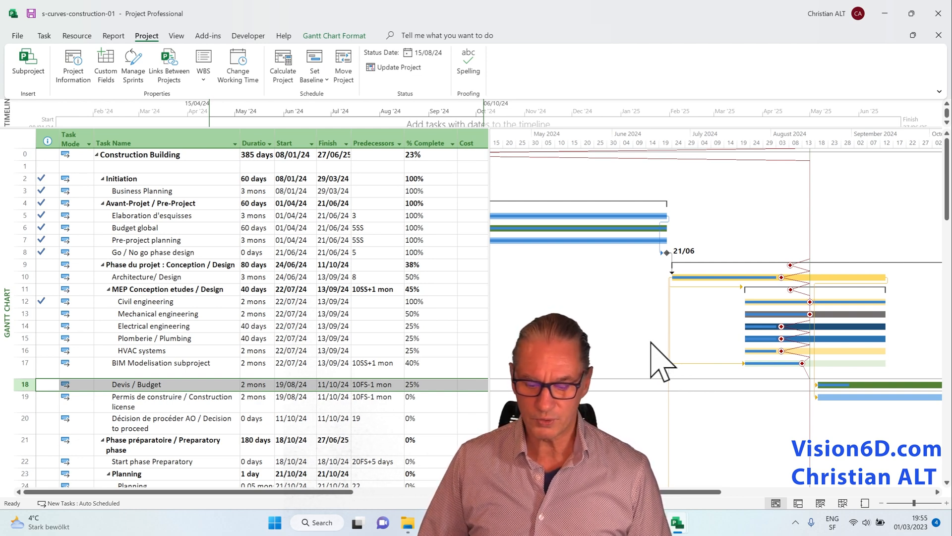
{"action": "mouse_move", "coordinate": [680, 358]}
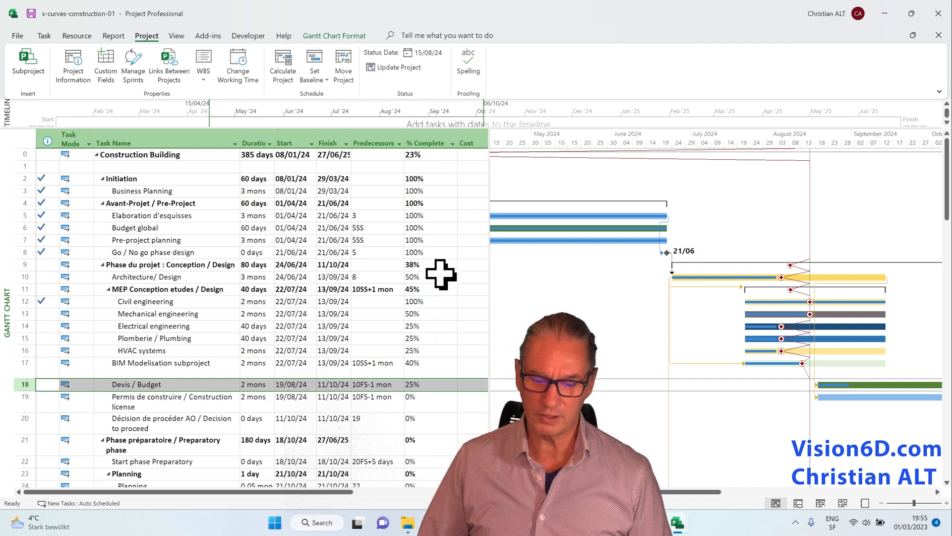
{"action": "mouse_move", "coordinate": [436, 283]}
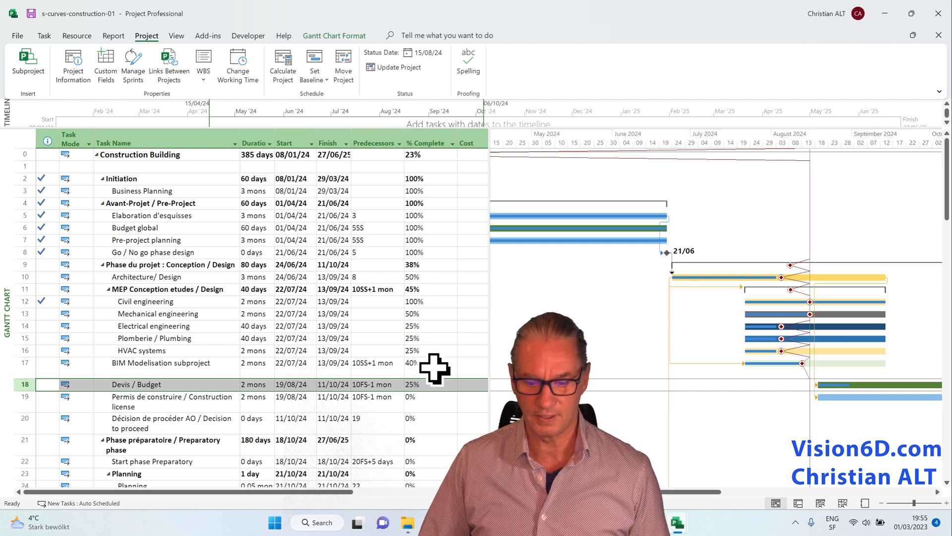
{"action": "mouse_move", "coordinate": [433, 315]}
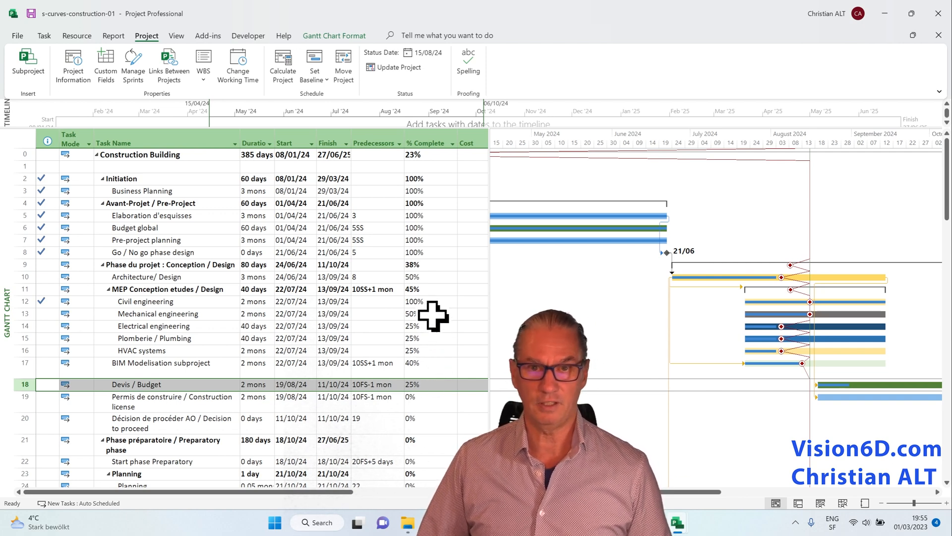
{"action": "mouse_move", "coordinate": [431, 345]}
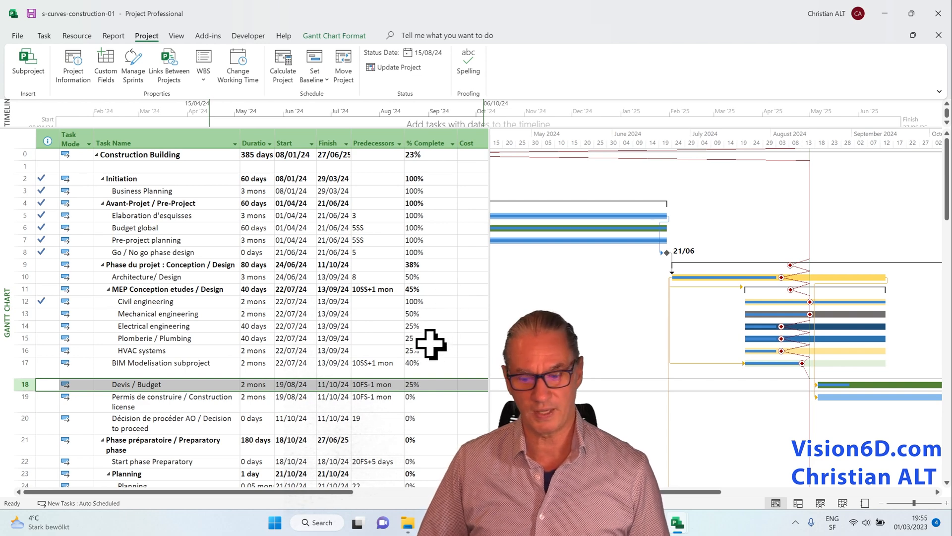
{"action": "mouse_move", "coordinate": [462, 204]}
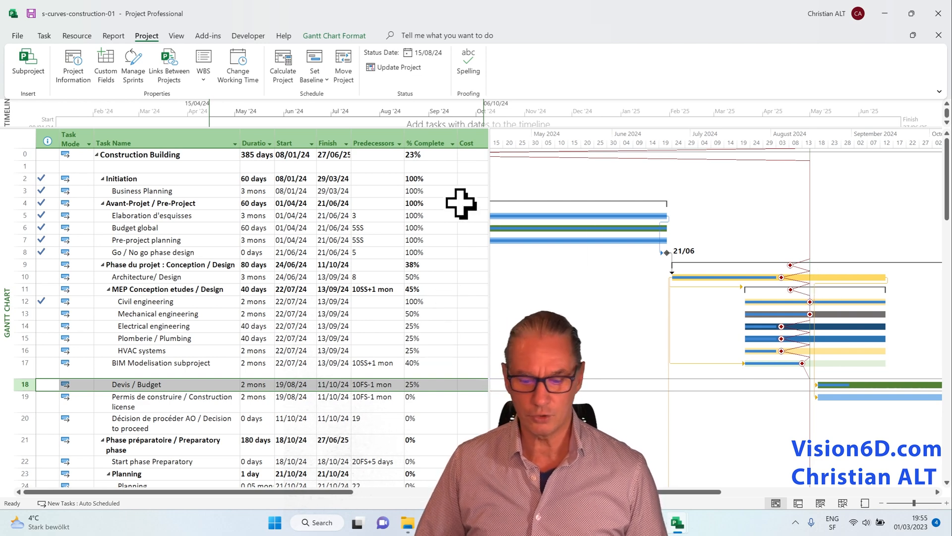
{"action": "mouse_move", "coordinate": [558, 237]}
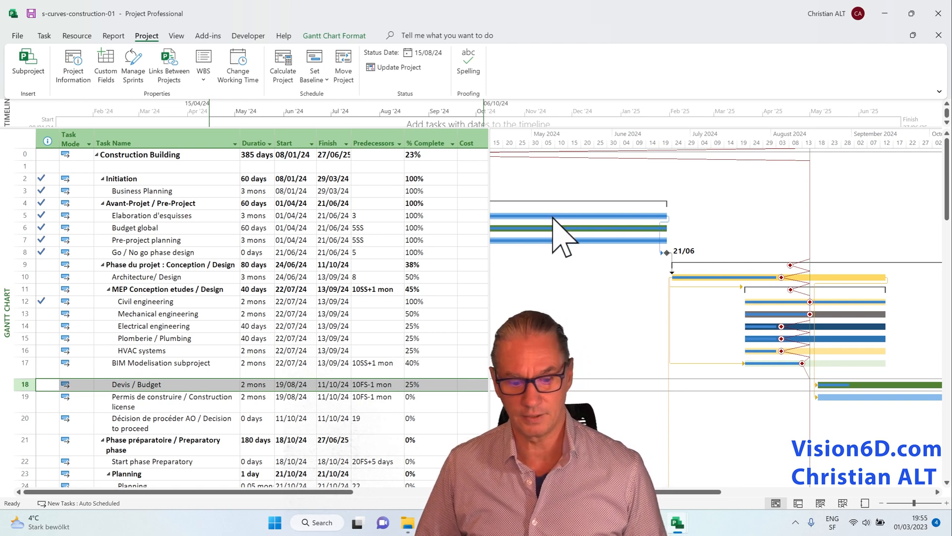
{"action": "mouse_move", "coordinate": [429, 192]}
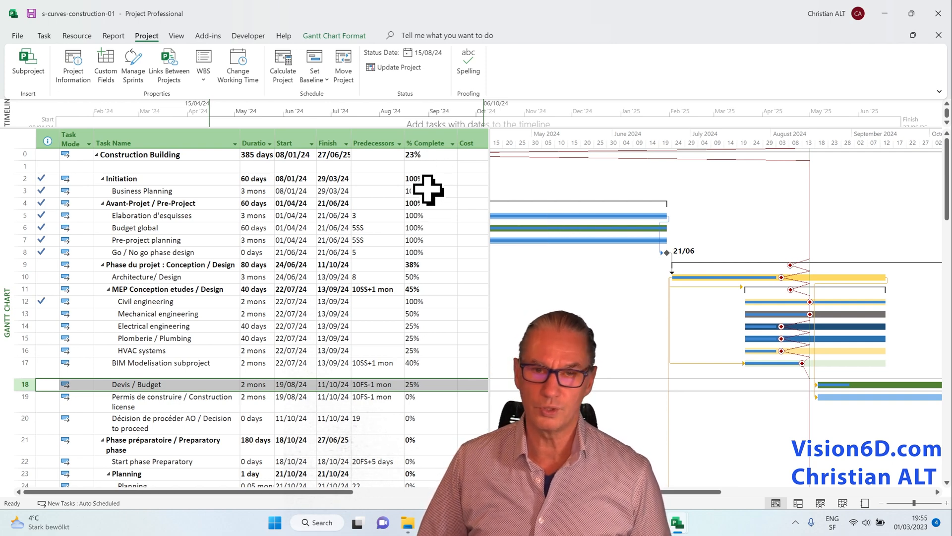
{"action": "mouse_move", "coordinate": [425, 306]}
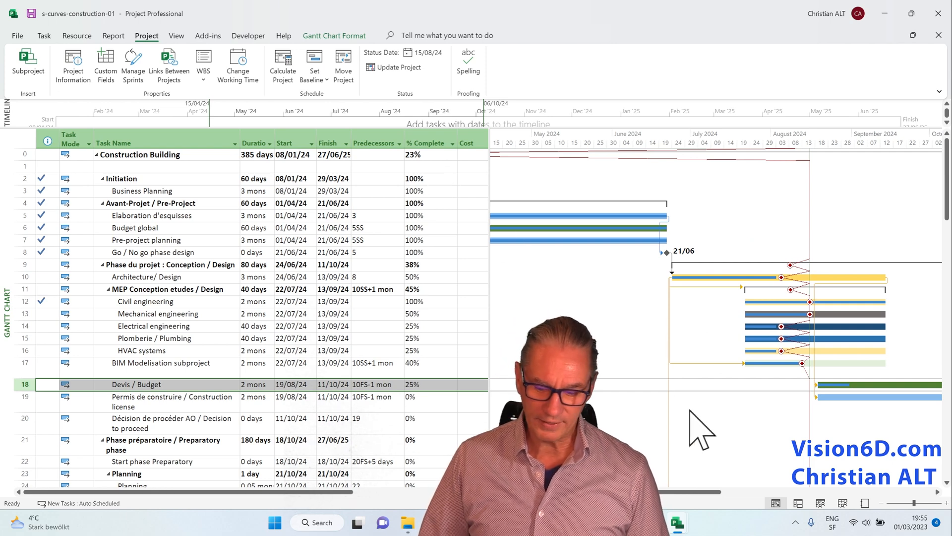
{"action": "mouse_move", "coordinate": [753, 377]}
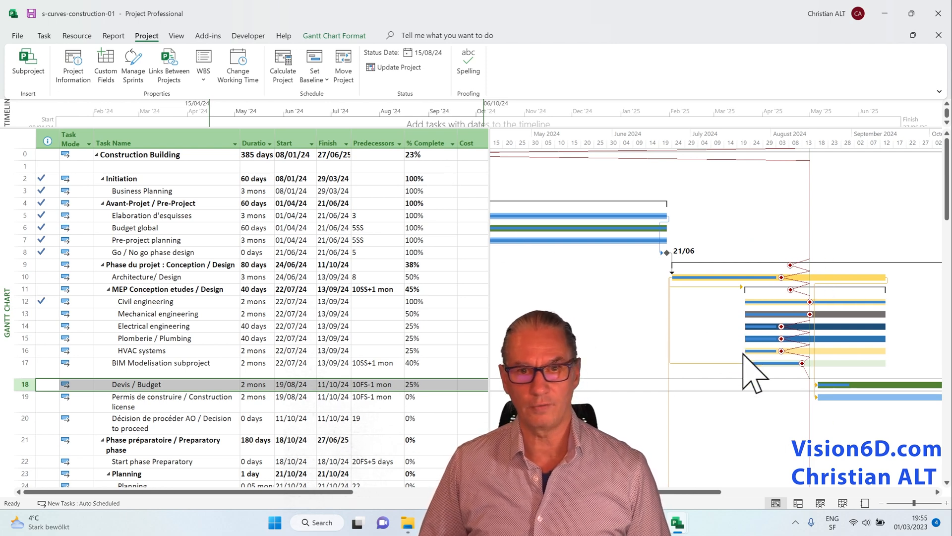
{"action": "mouse_move", "coordinate": [756, 404]}
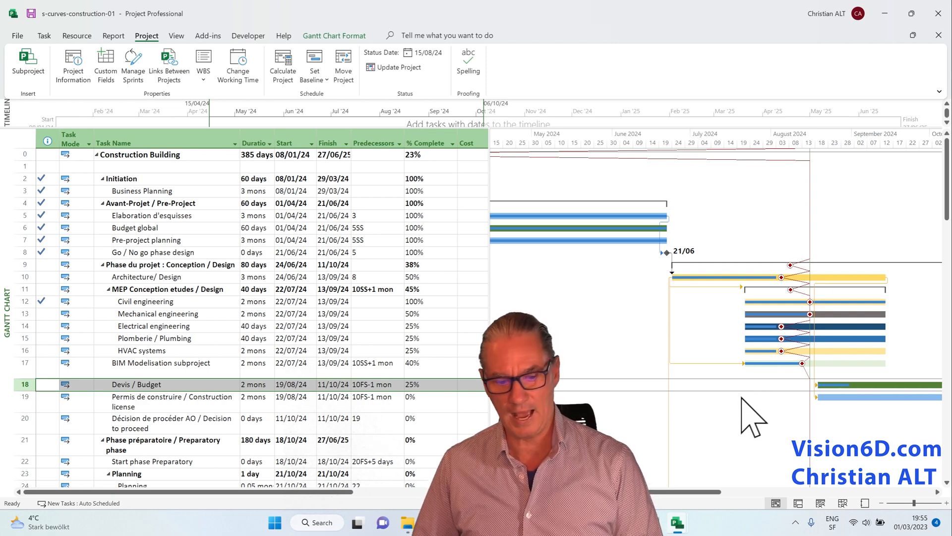
{"action": "mouse_move", "coordinate": [183, 61]}
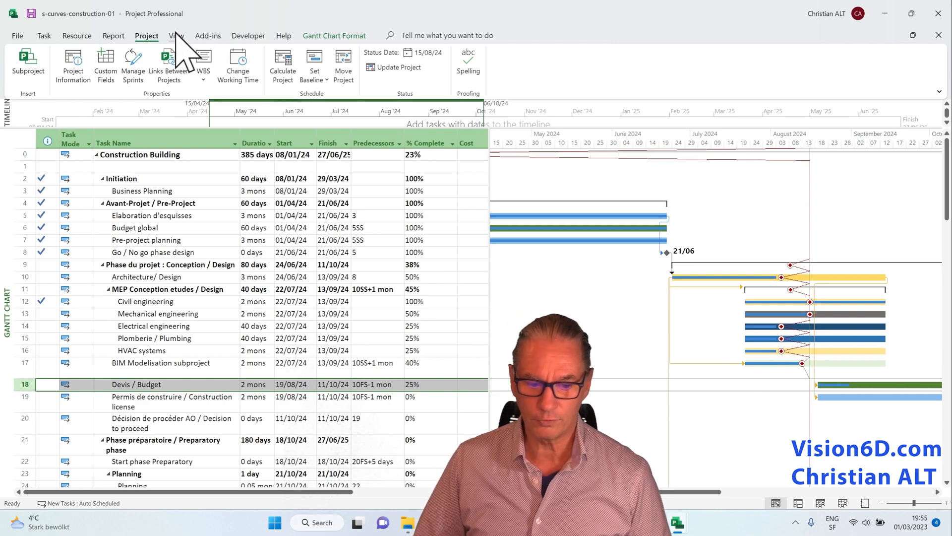
Step: Apply the Late Tasks highlight so late tasks such as Architecture and HVAC show in yellow
{"action": "left_click", "coordinate": [176, 36]}
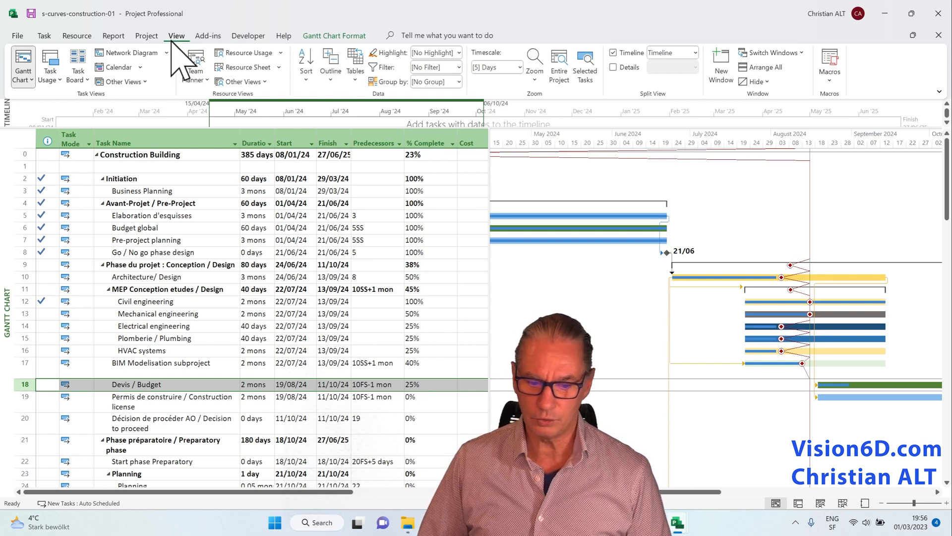
{"action": "mouse_move", "coordinate": [441, 80]}
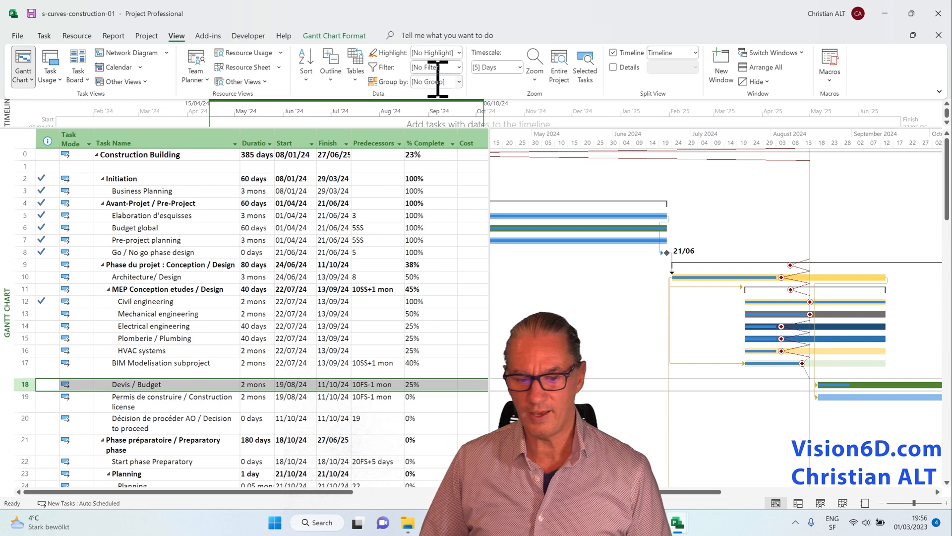
{"action": "left_click", "coordinate": [459, 53]}
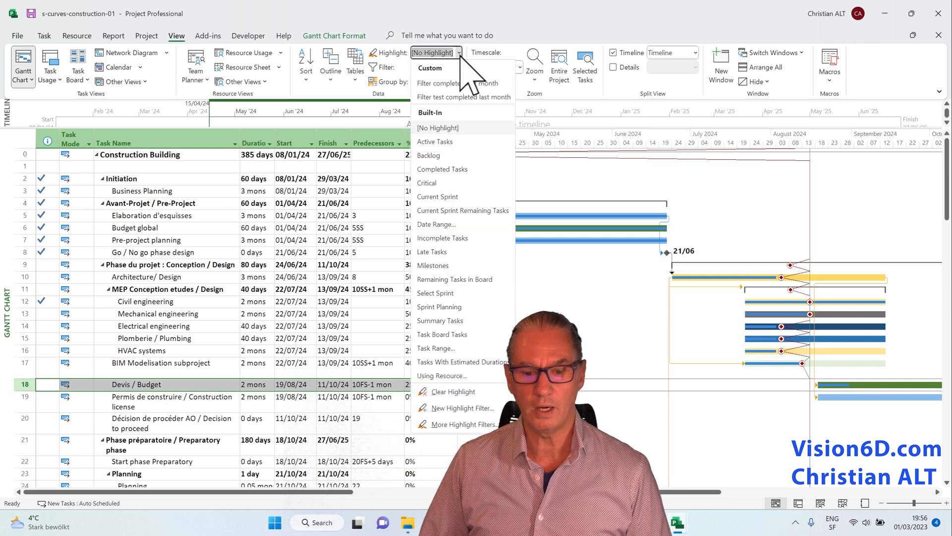
{"action": "mouse_move", "coordinate": [437, 228]}
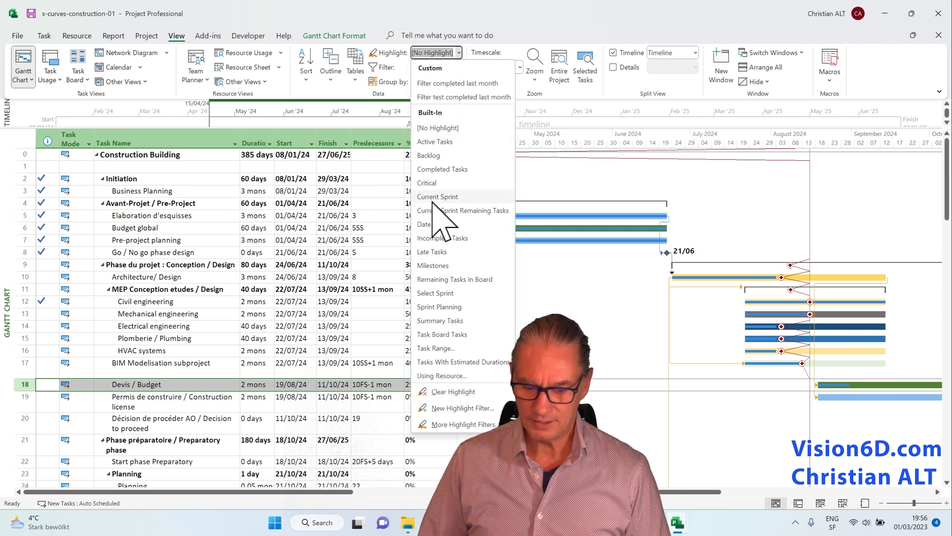
{"action": "left_click", "coordinate": [432, 251]}
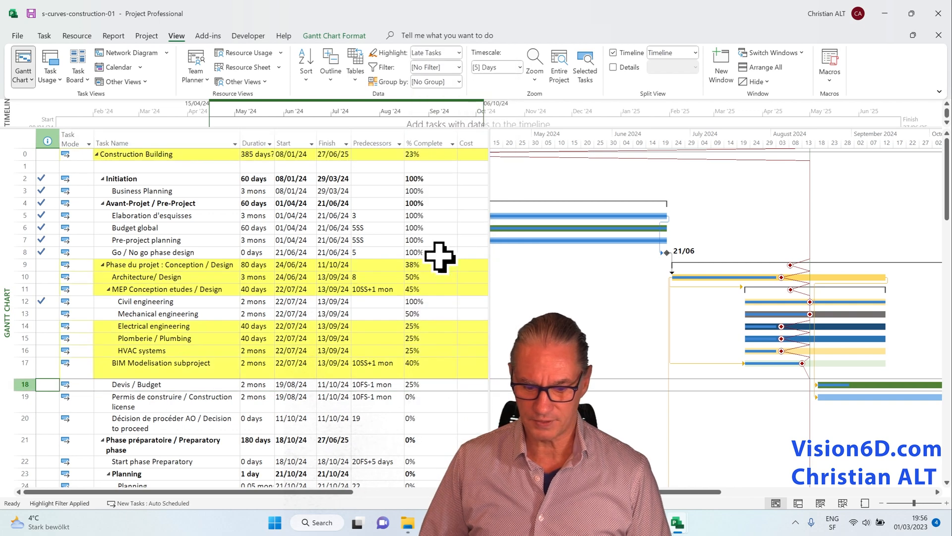
{"action": "mouse_move", "coordinate": [310, 173]}
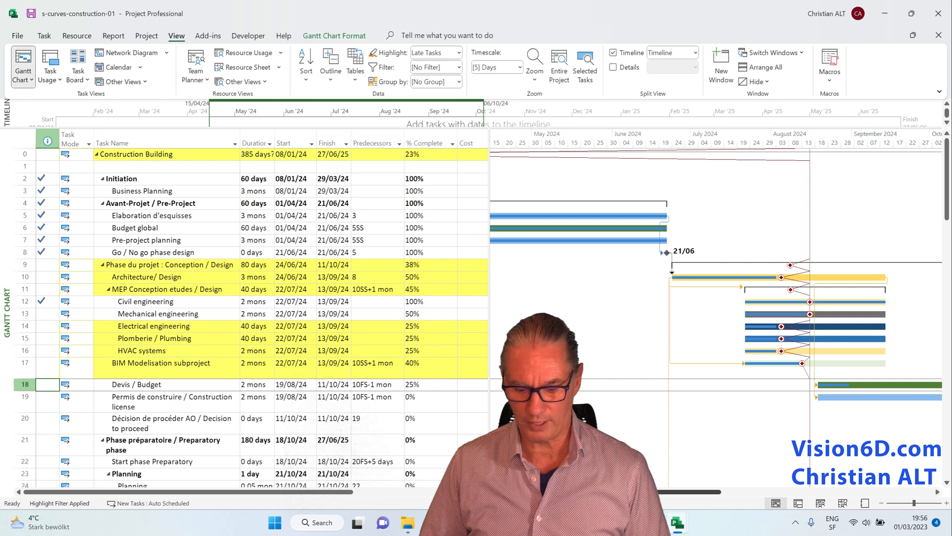
{"action": "scroll", "scroll_direction": "right", "scroll_amount": 3}
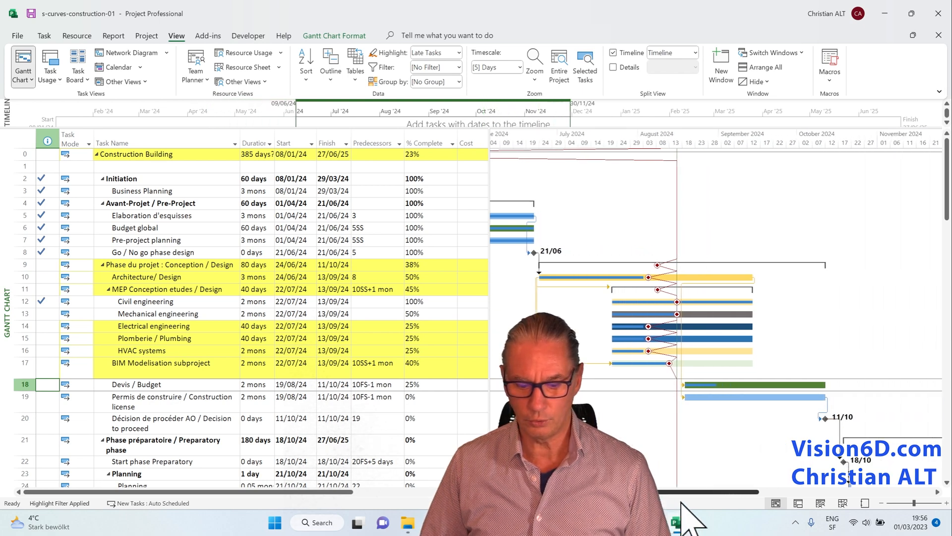
{"action": "scroll", "scroll_direction": "right", "scroll_amount": 3}
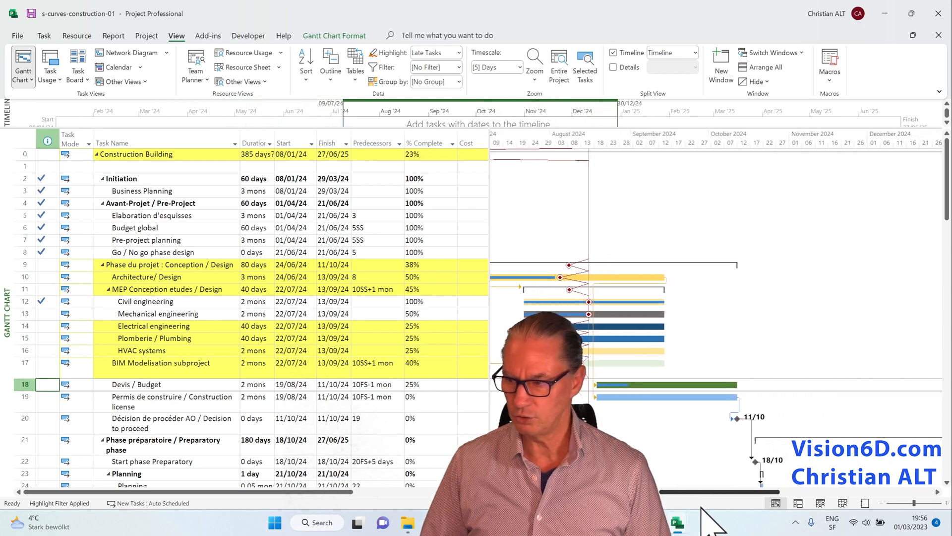
{"action": "scroll", "scroll_direction": "left", "scroll_amount": 3}
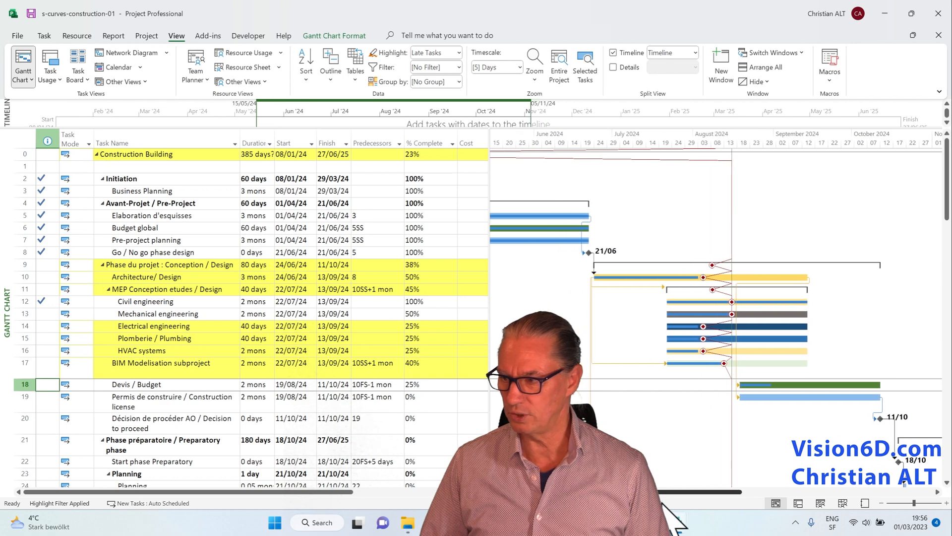